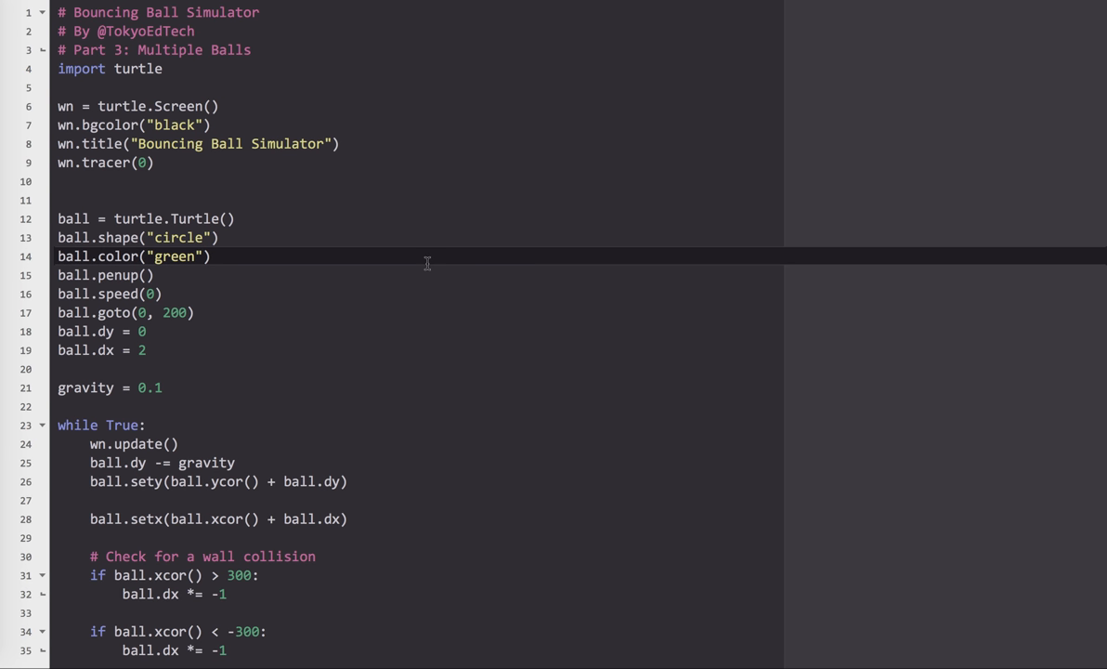
mouse_move(401, 78)
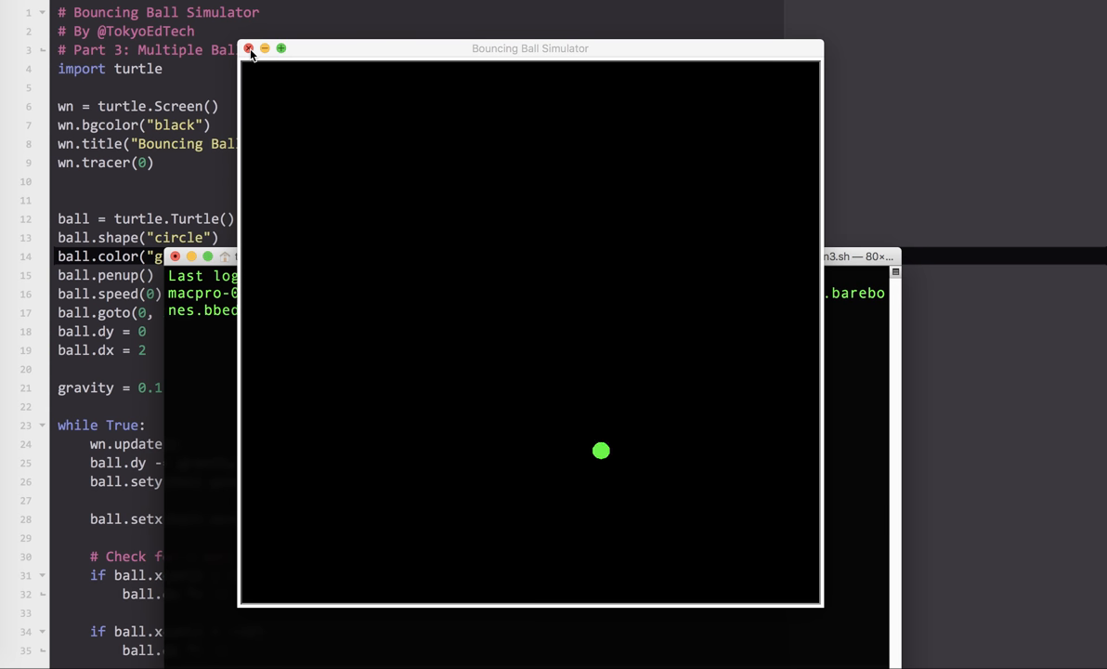
Close the Bouncing Ball Simulator window after the single-ball test run
left_click(249, 48)
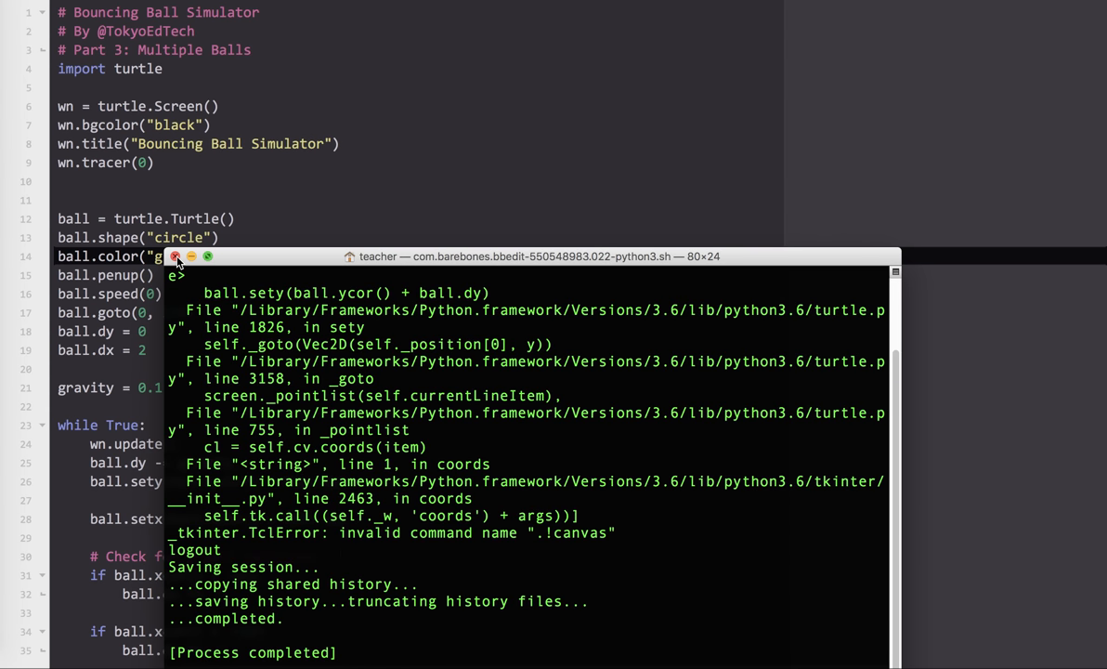
Add an empty balls = [] list after the screen setup
left_click(175, 257)
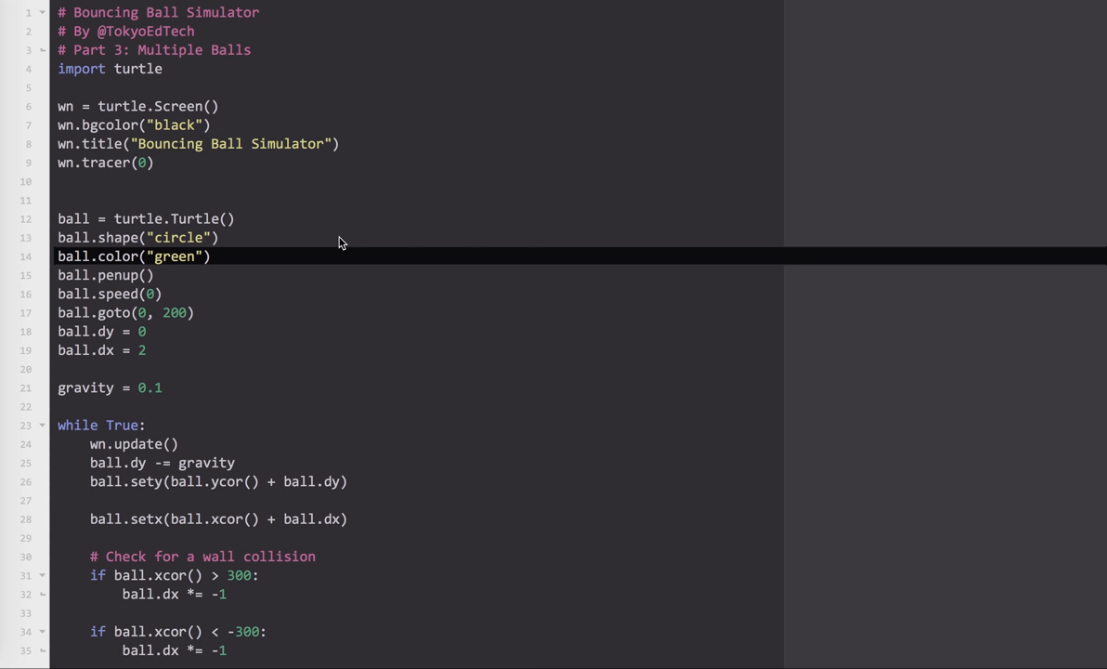
mouse_move(289, 227)
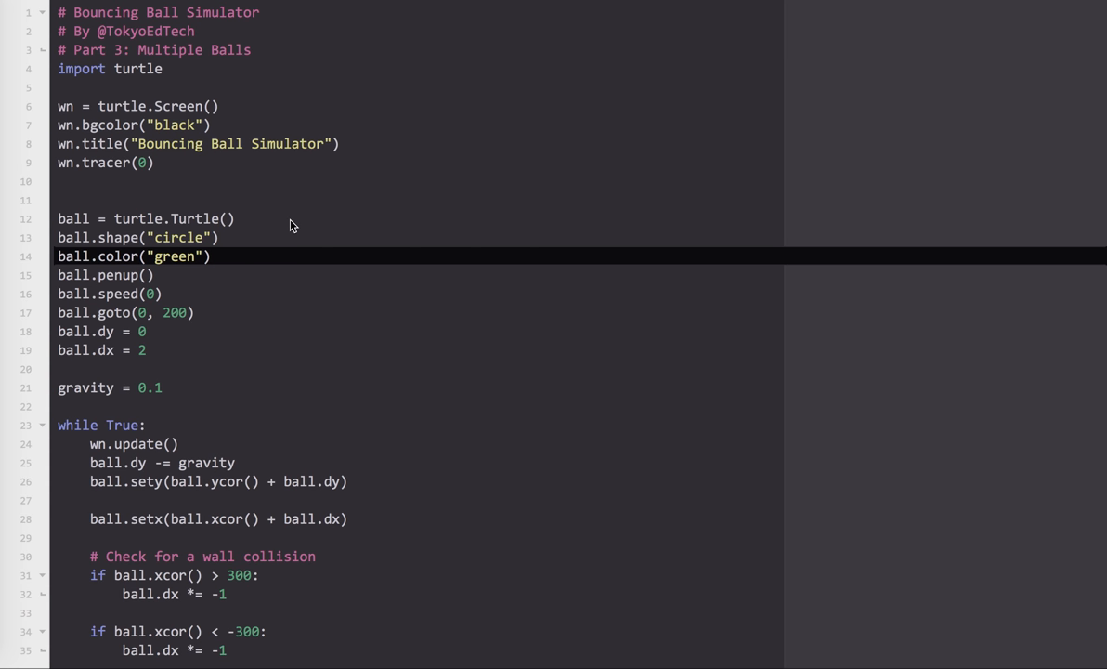
mouse_move(268, 222)
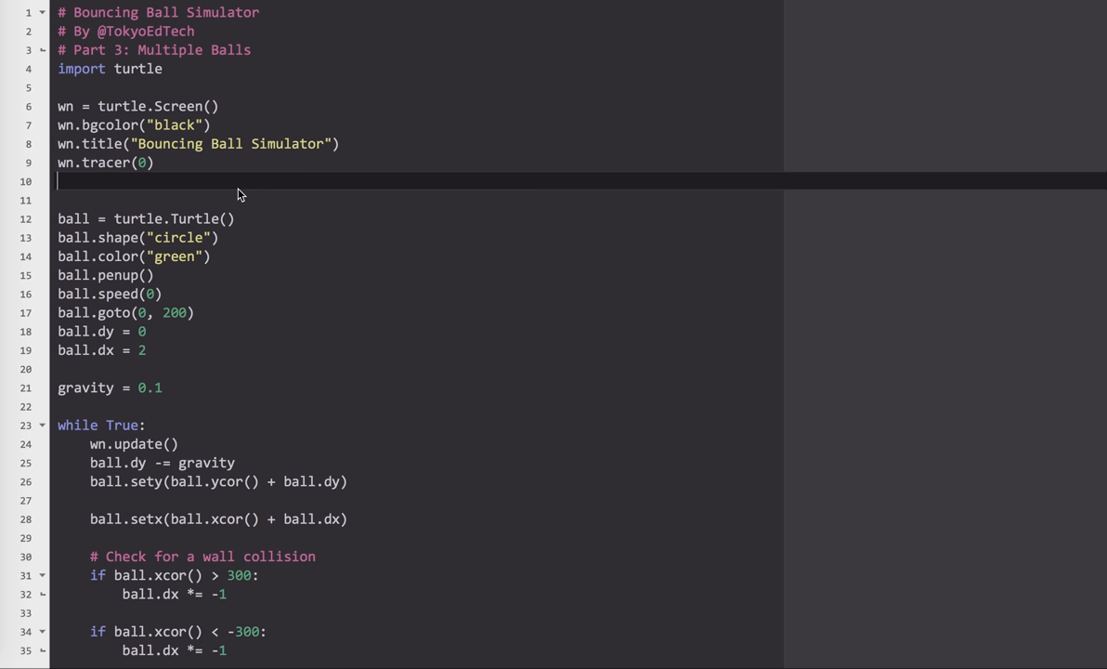
key("Enter")
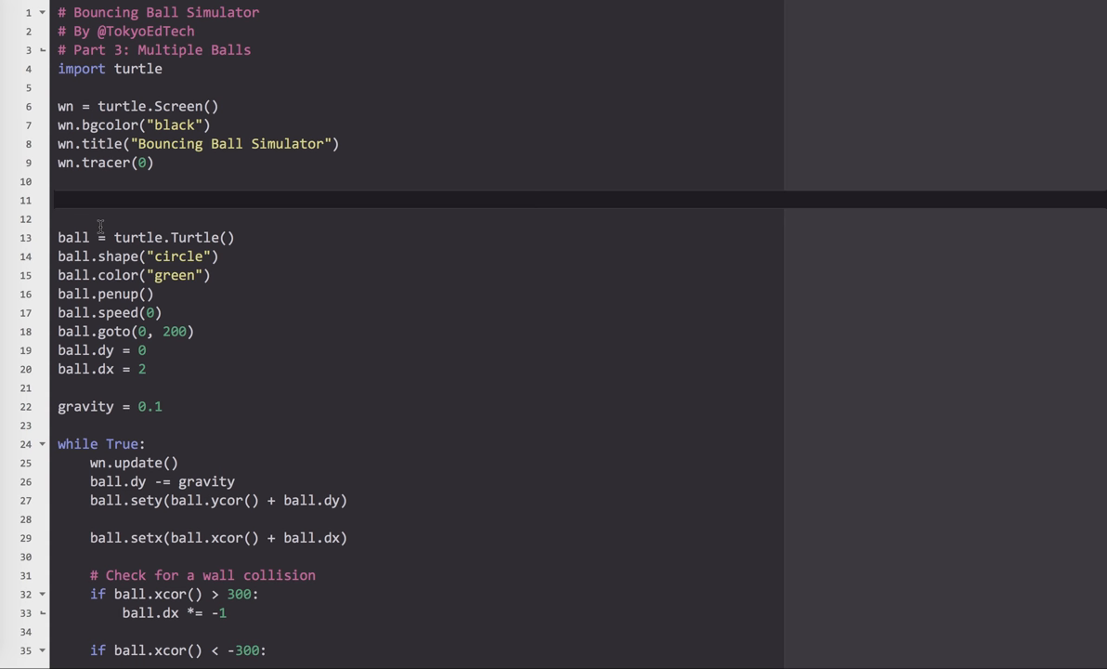
type("ba")
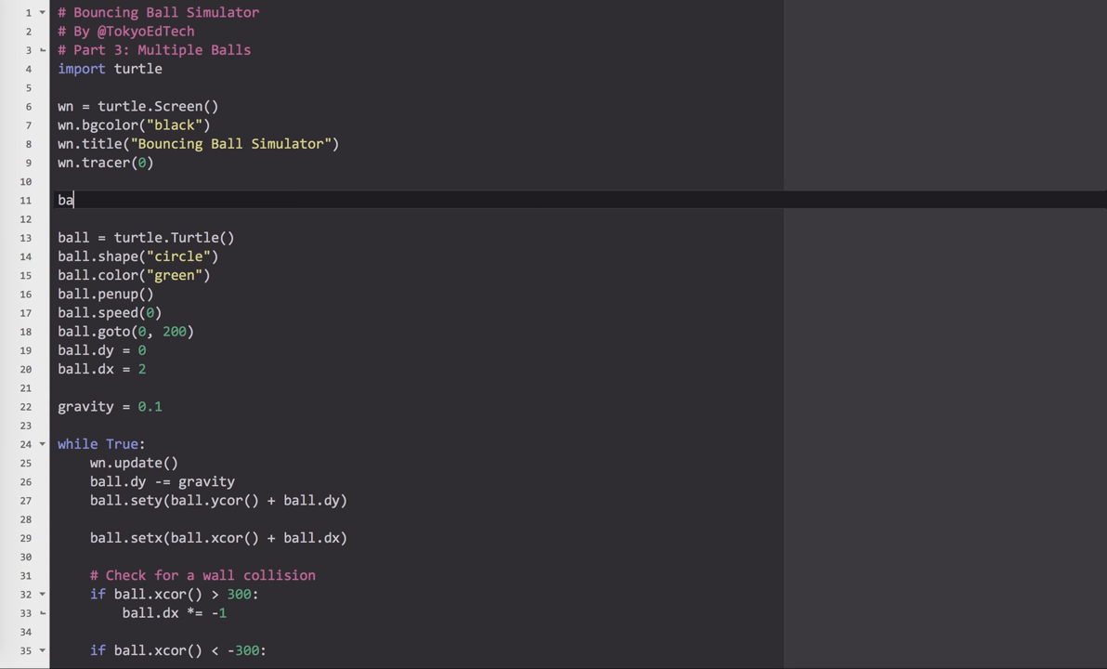
type("lls =")
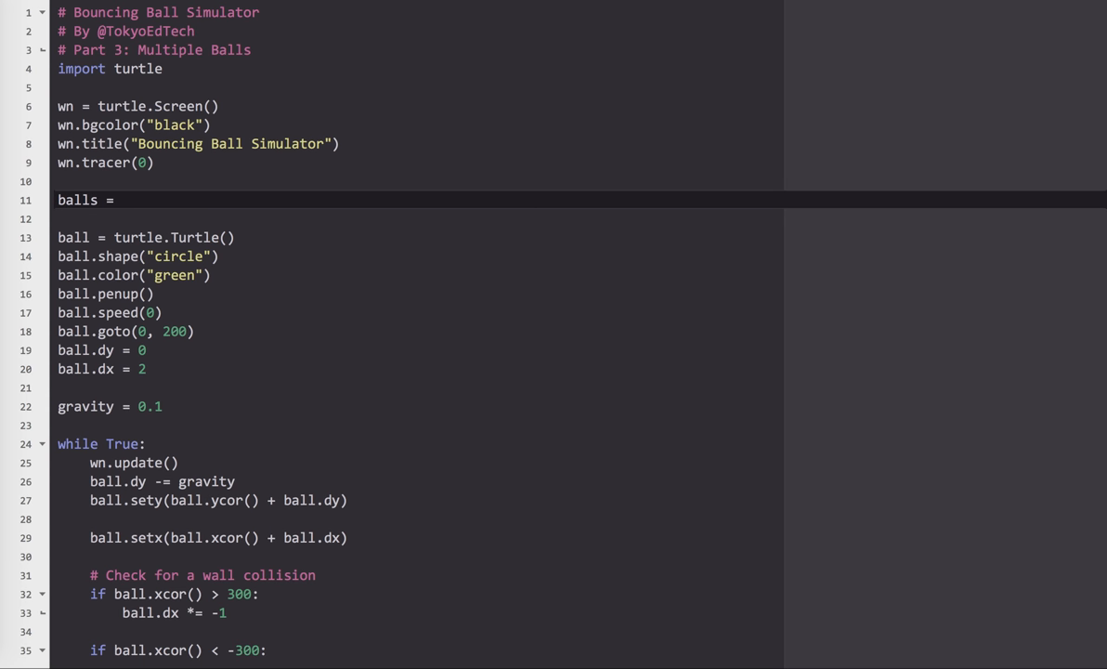
type("[]")
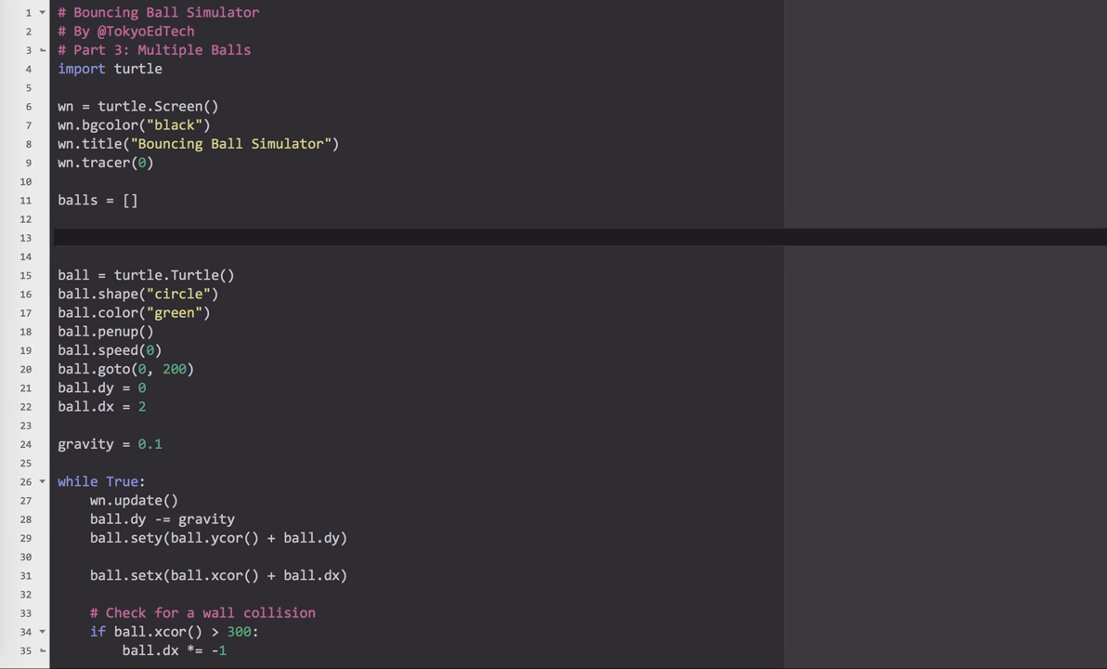
Write a for _ in range(10) loop appending turtle.Turtle() to balls
type("for")
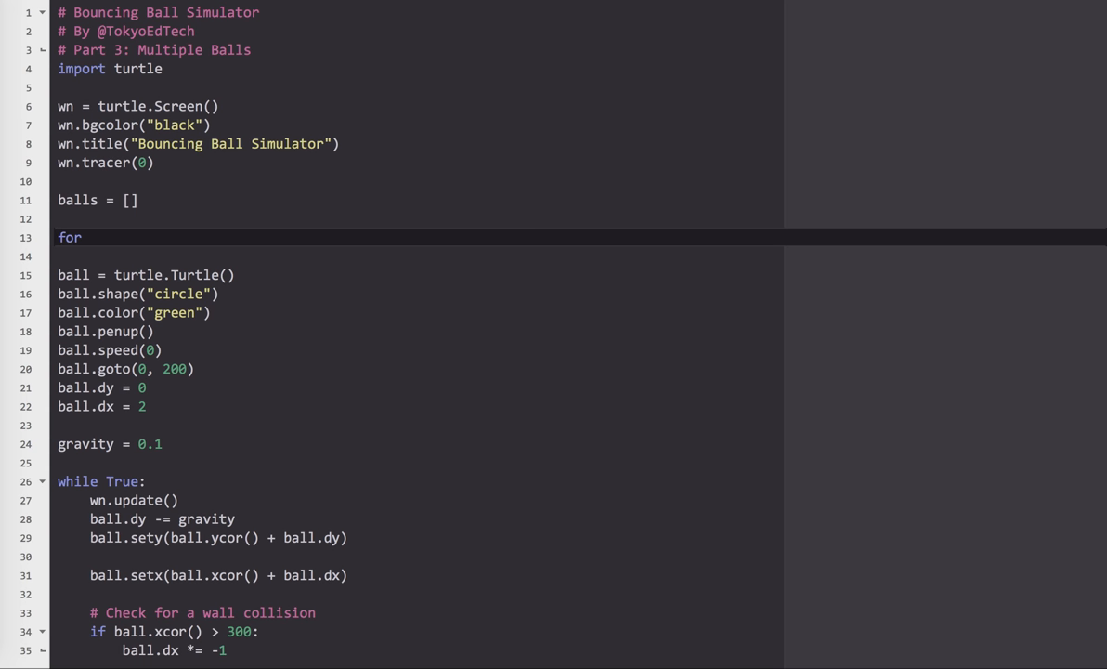
type("_")
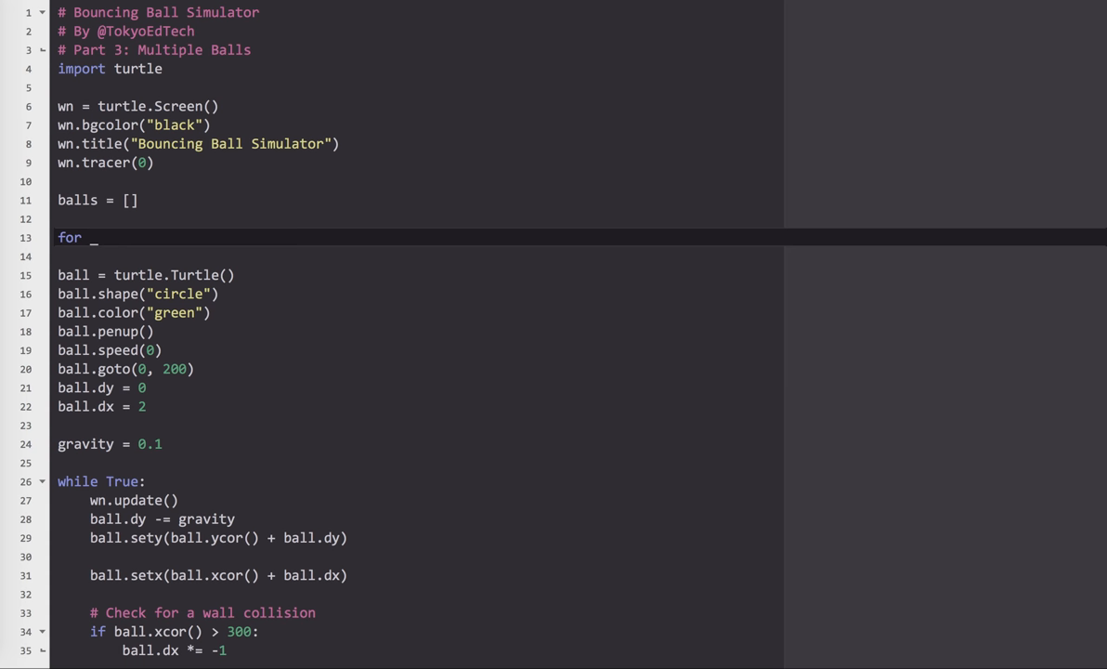
type("in rang")
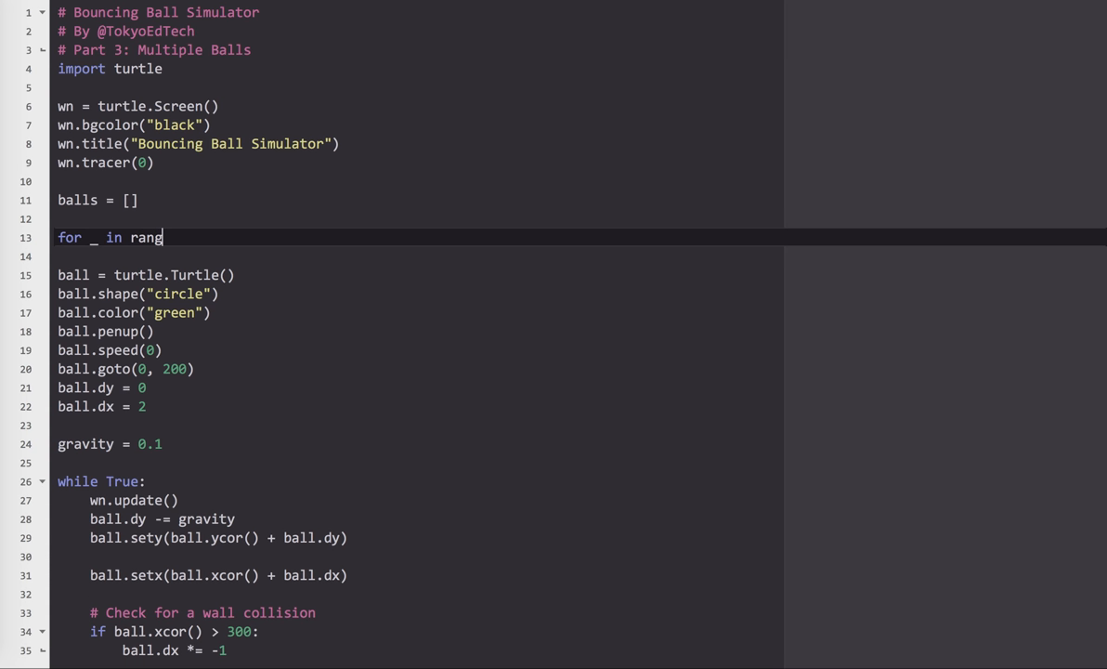
type("e(1")
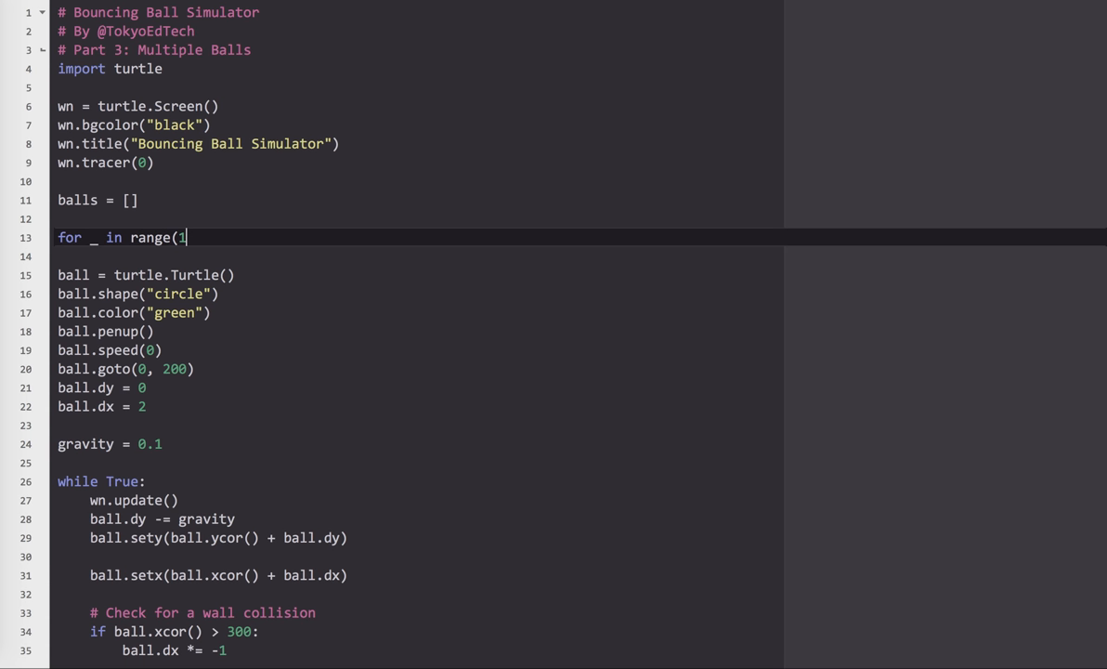
type("0):")
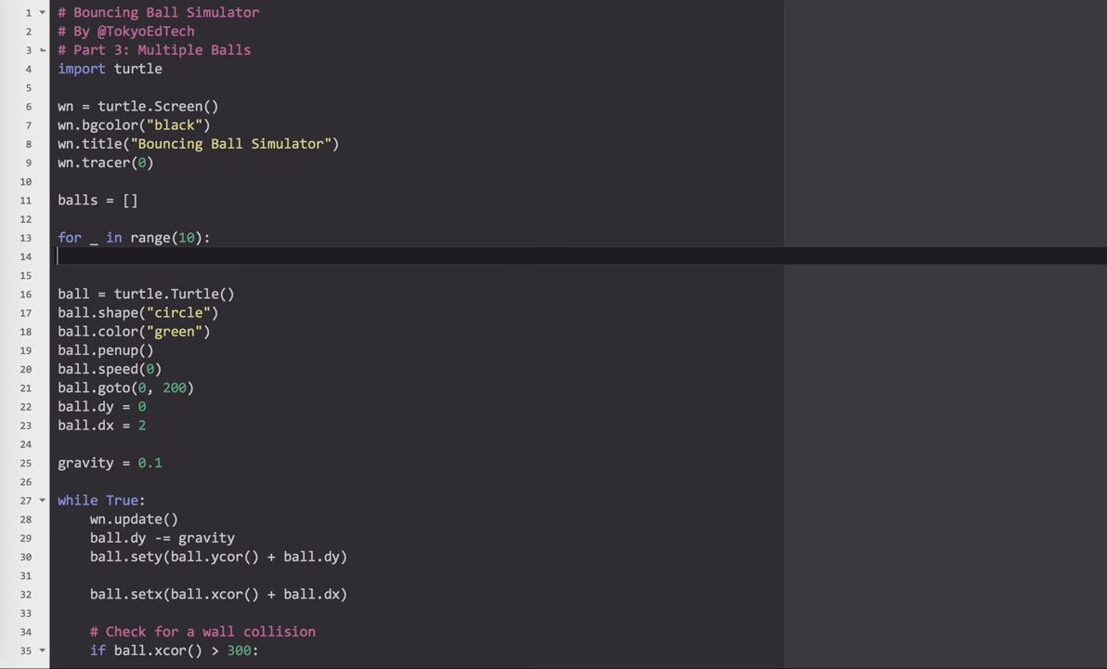
type("balls.appen")
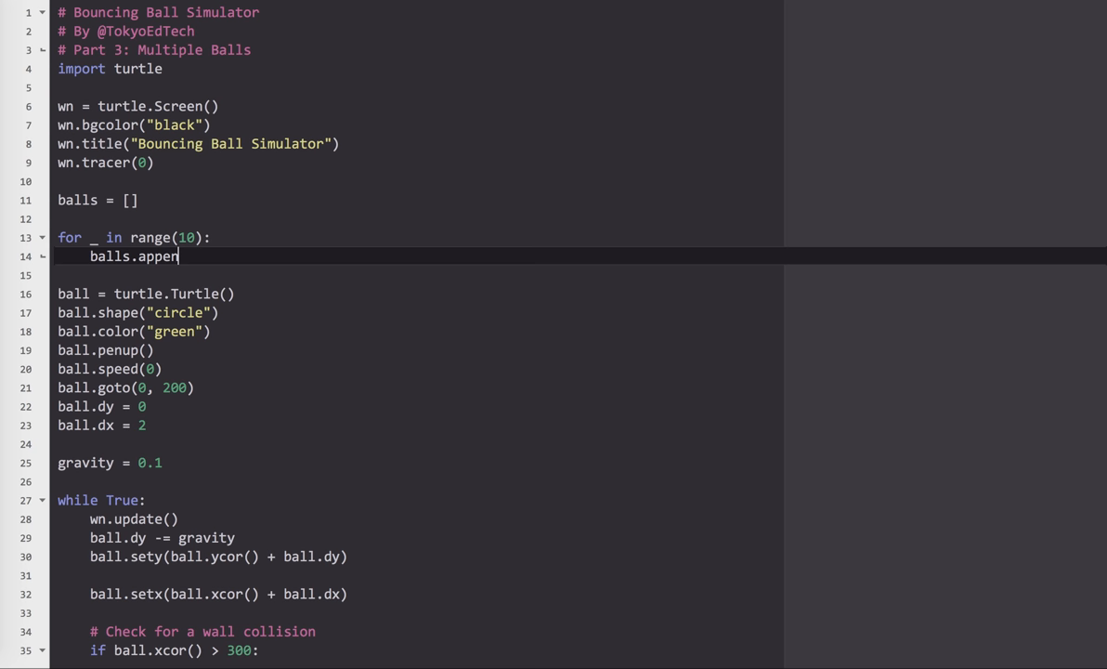
type("d(")
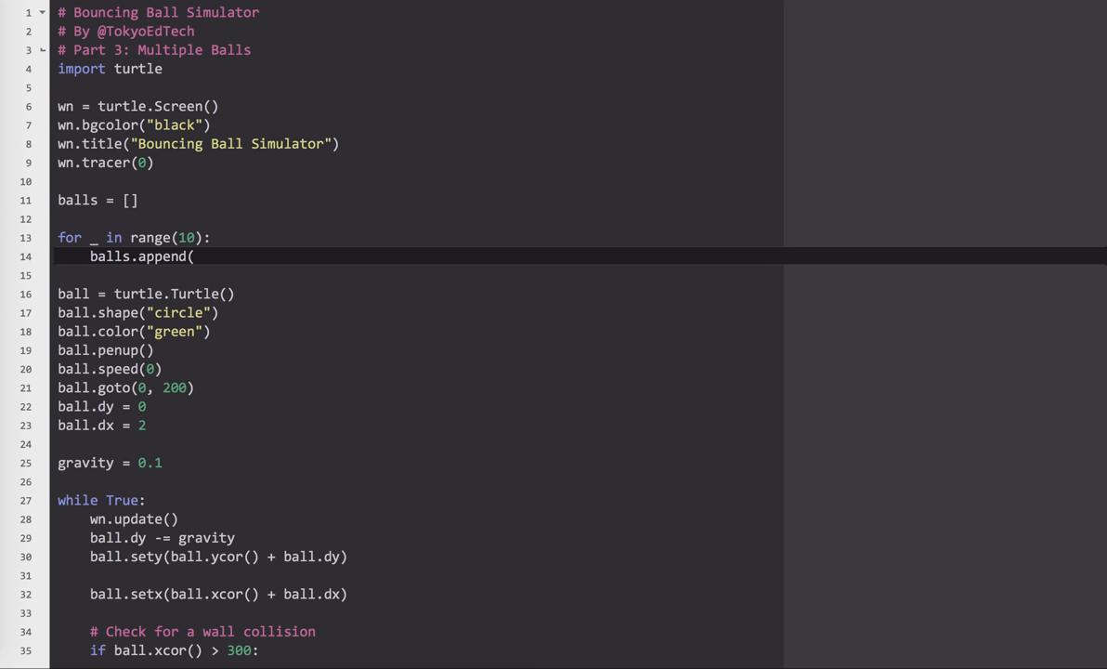
type("turtle.")
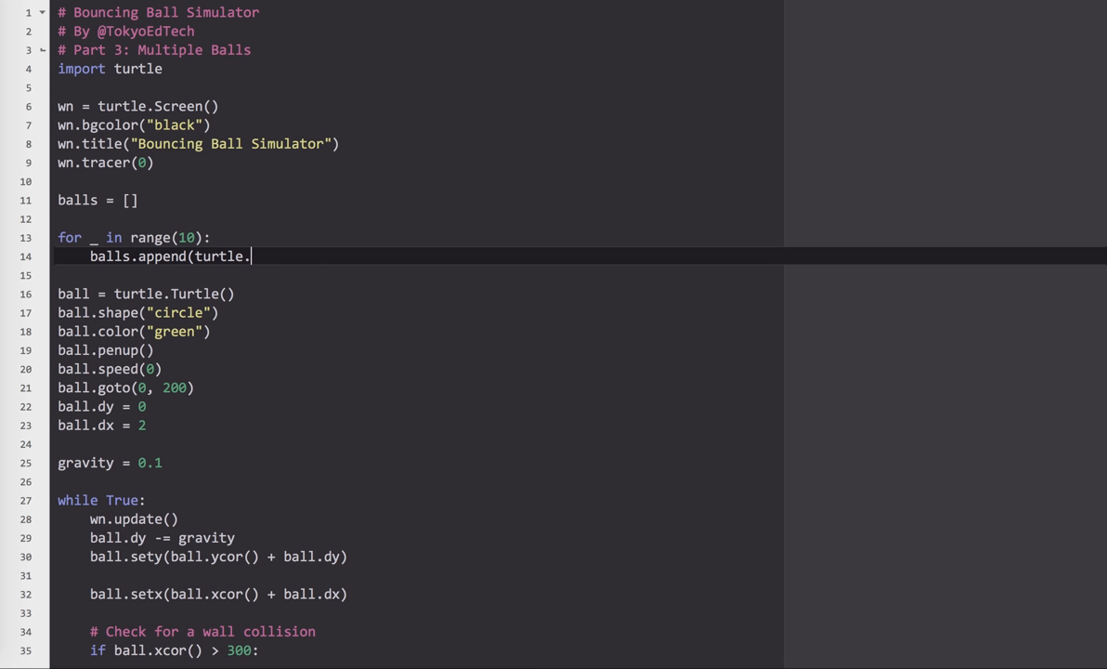
type("tle(")
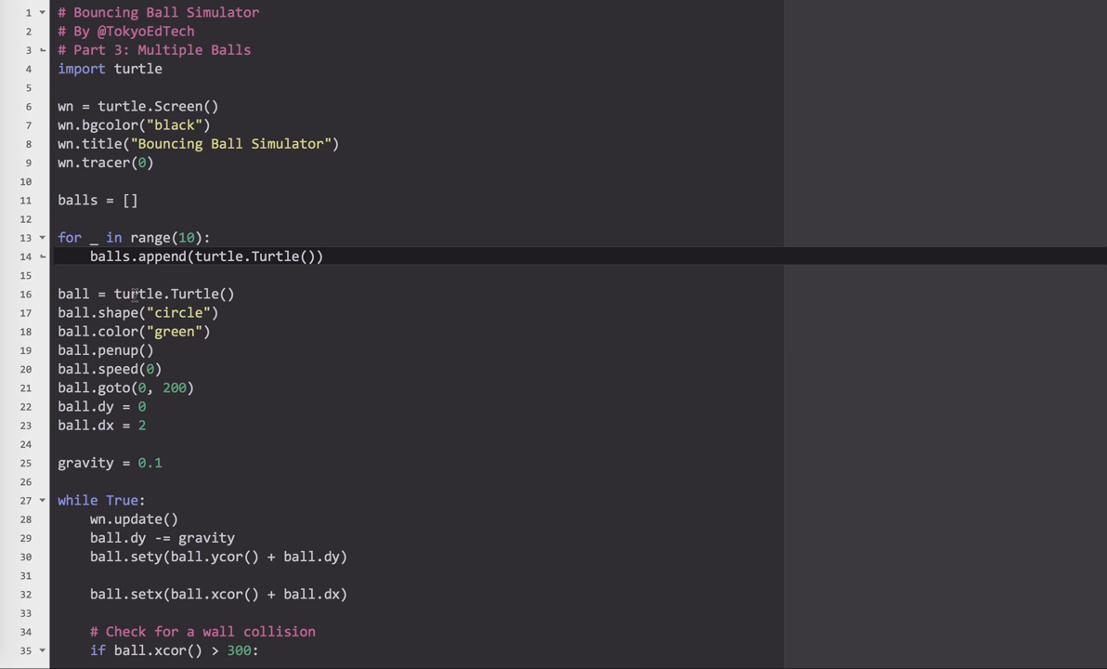
mouse_move(275, 257)
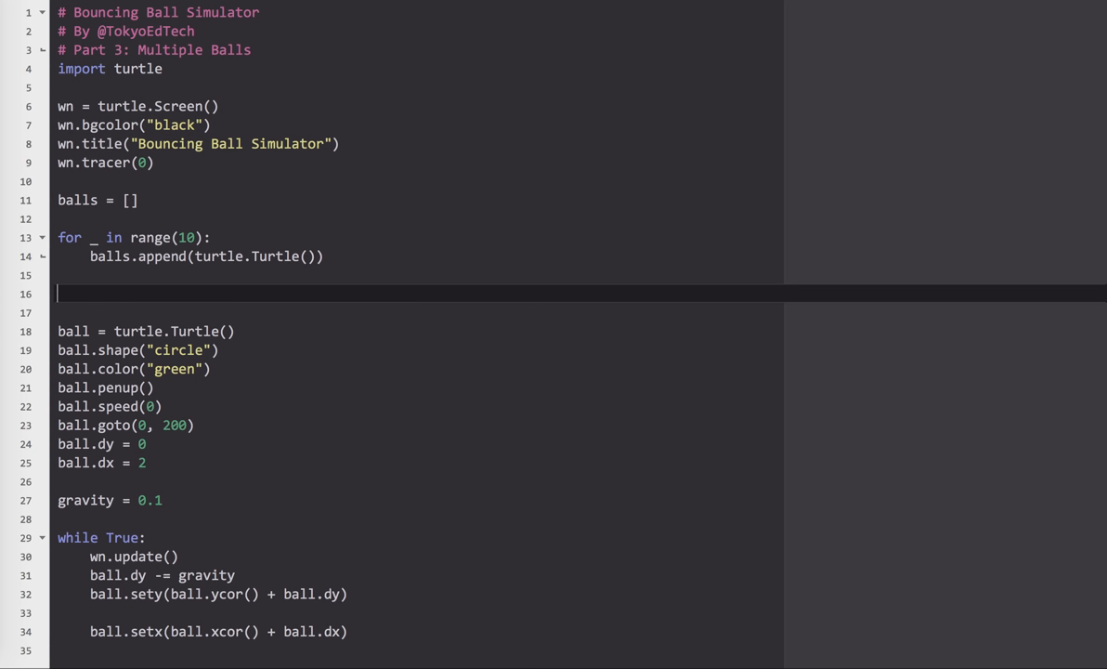
Wrap the ball setup in for ball in balls: and delete the single-turtle creation line
type("for")
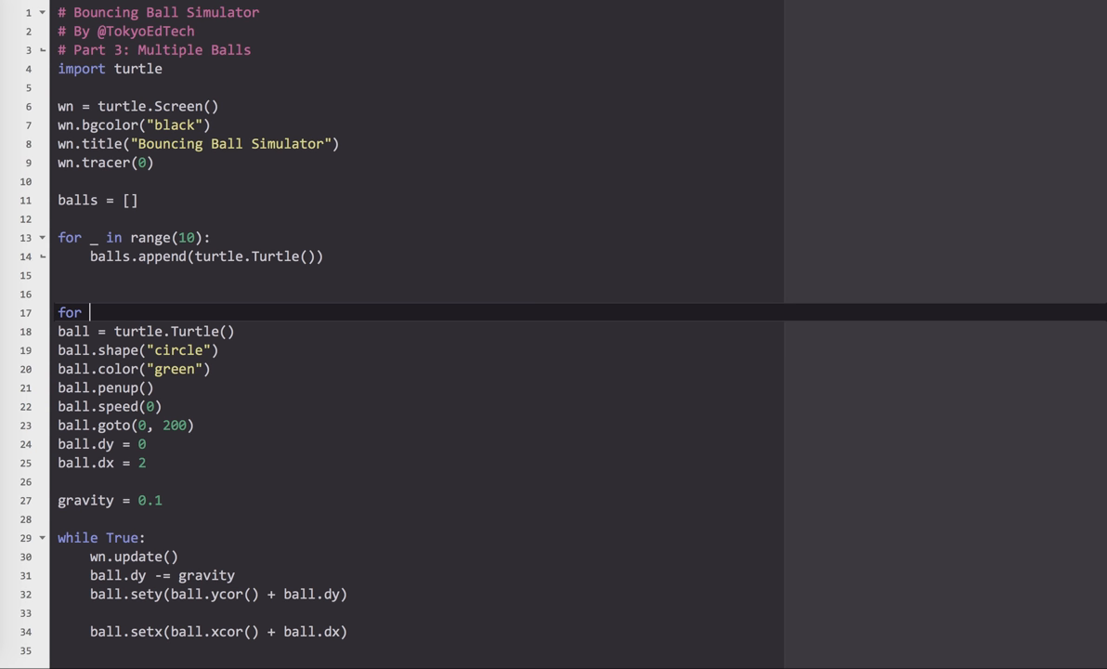
type("ball in balls:")
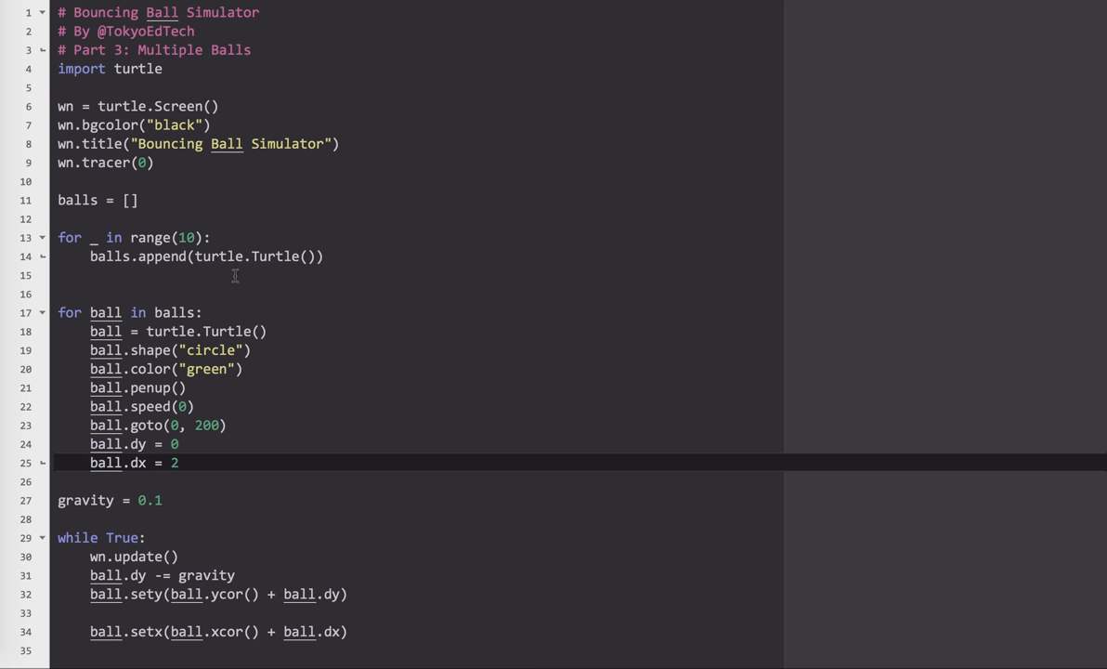
mouse_move(269, 330)
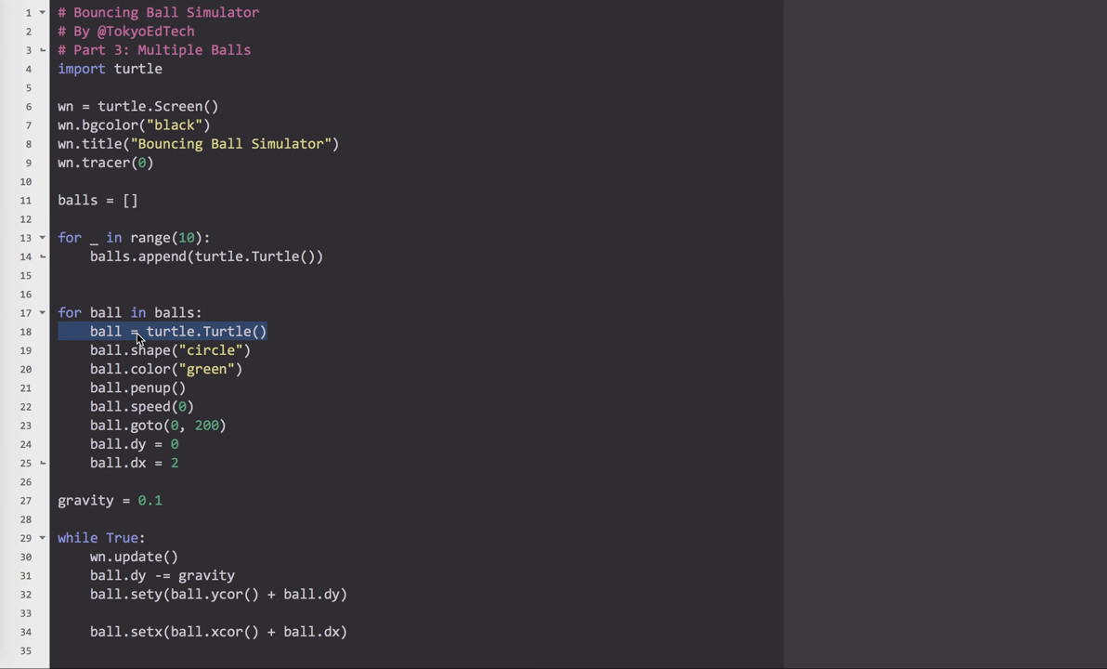
mouse_move(175, 330)
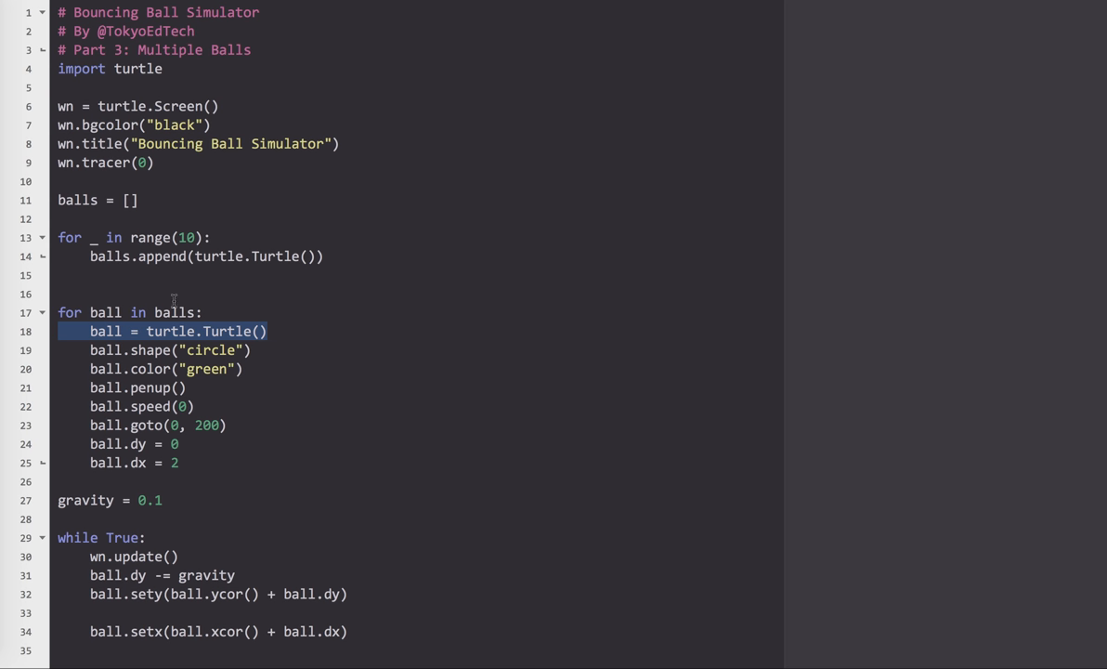
key("Delete")
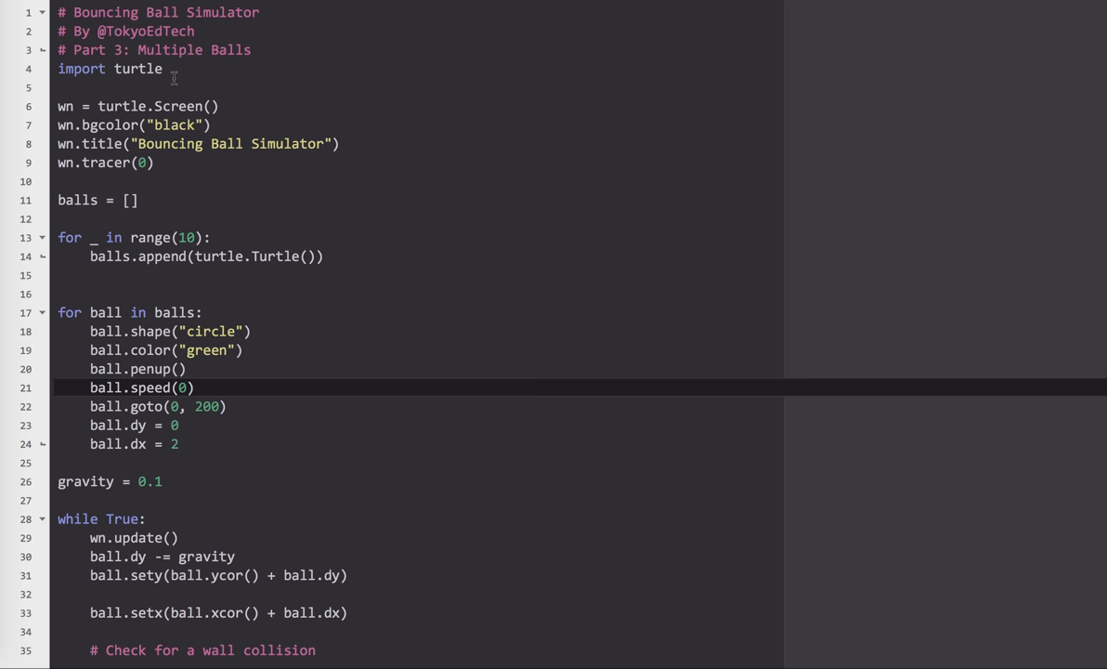
Import the random module below the turtle import
key("Enter")
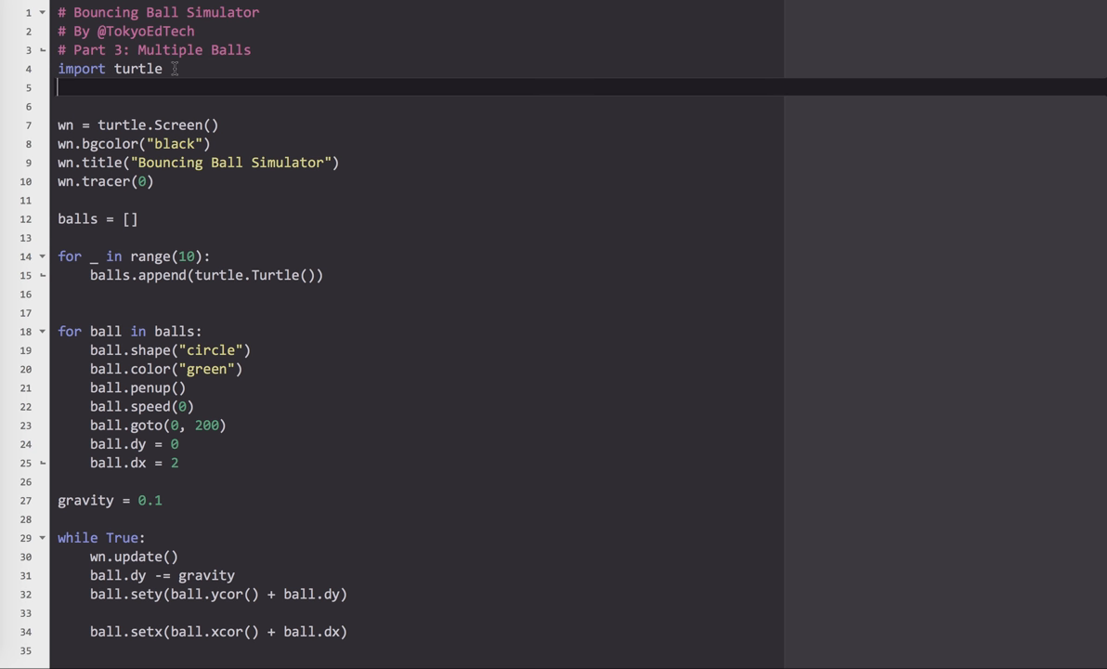
type("import rand")
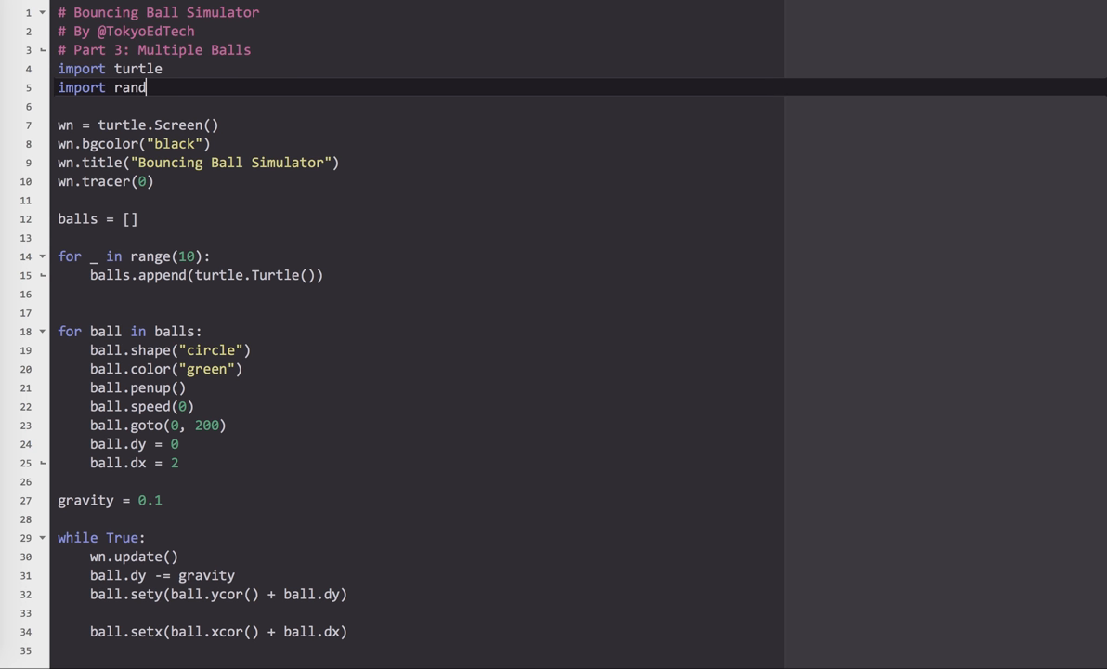
type("om")
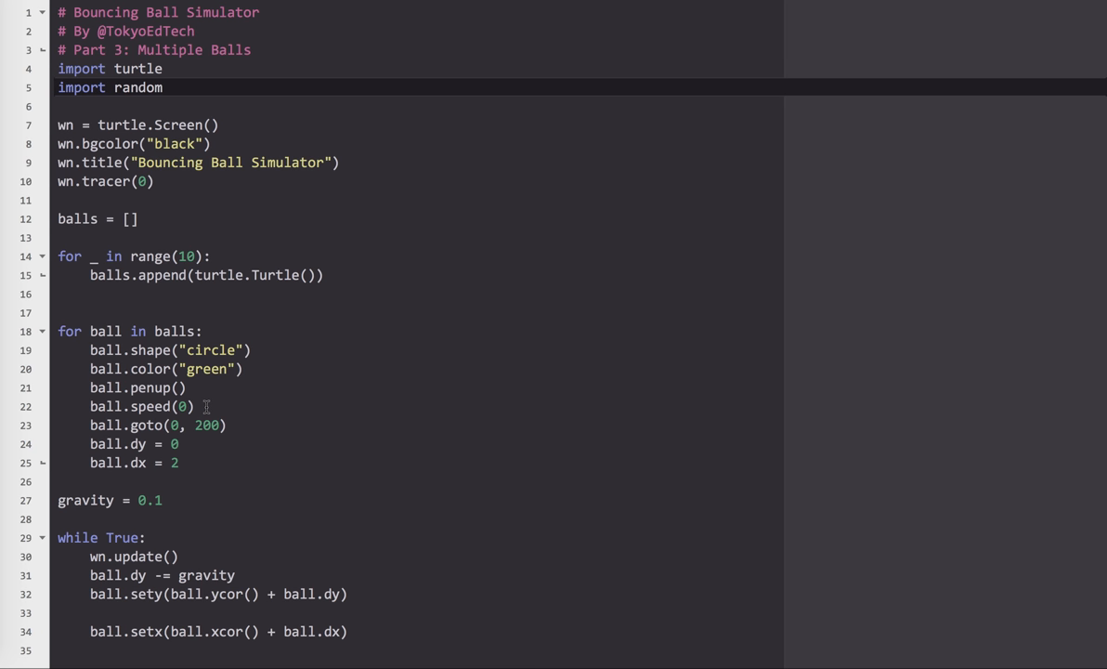
Set x = random.randint(-290, 290) and send each ball to (x, 200)
key("Enter")
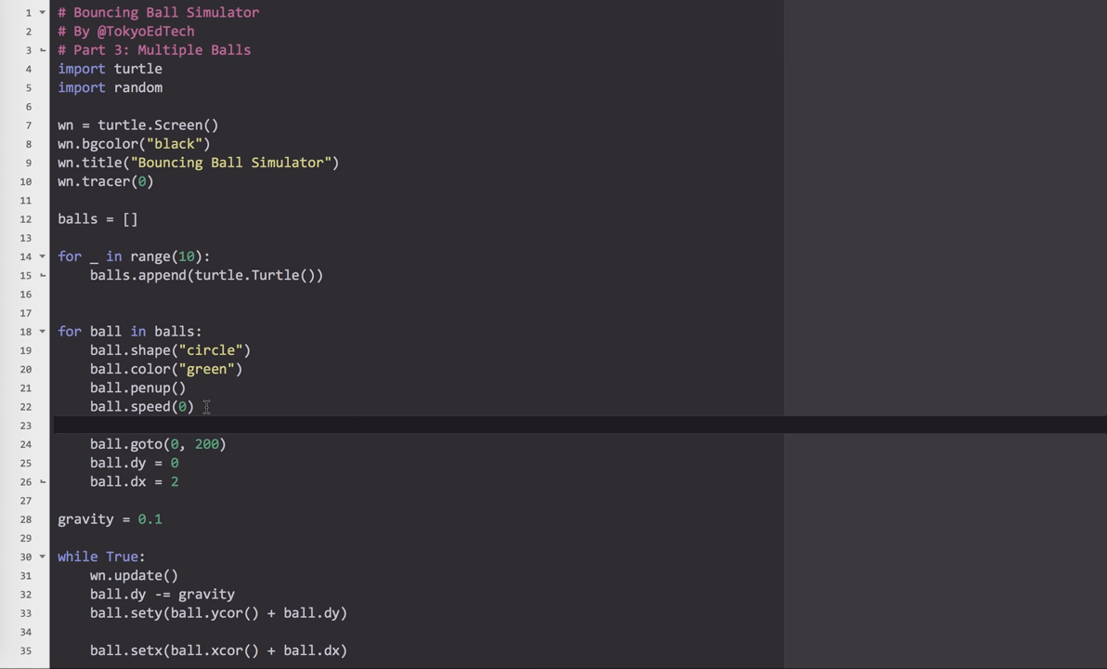
type("x")
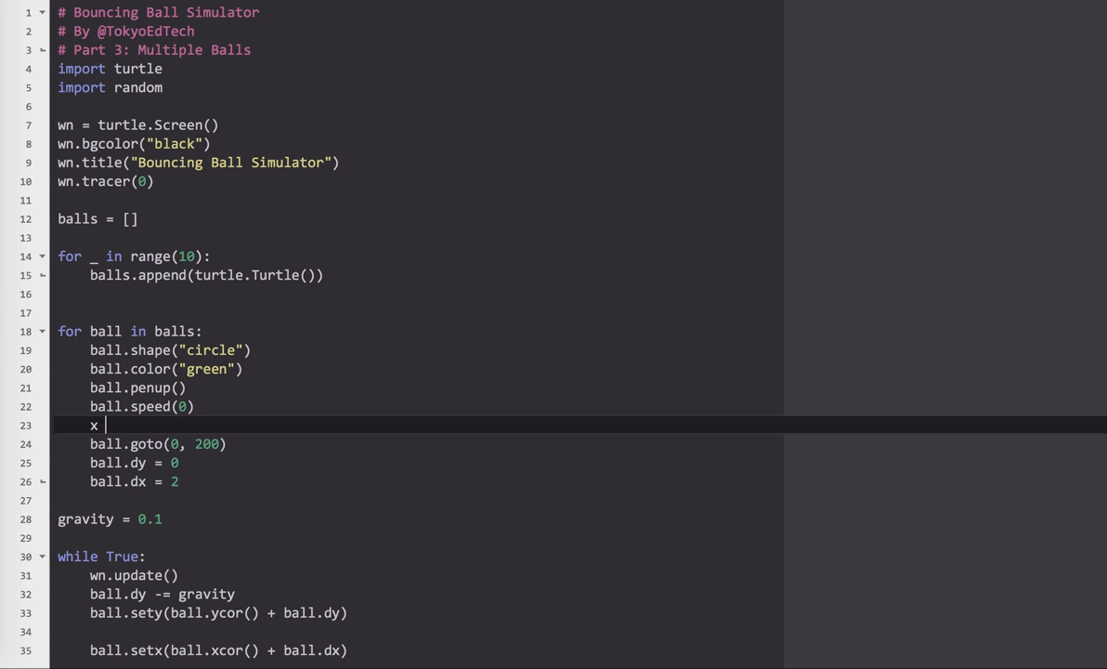
type("= random.")
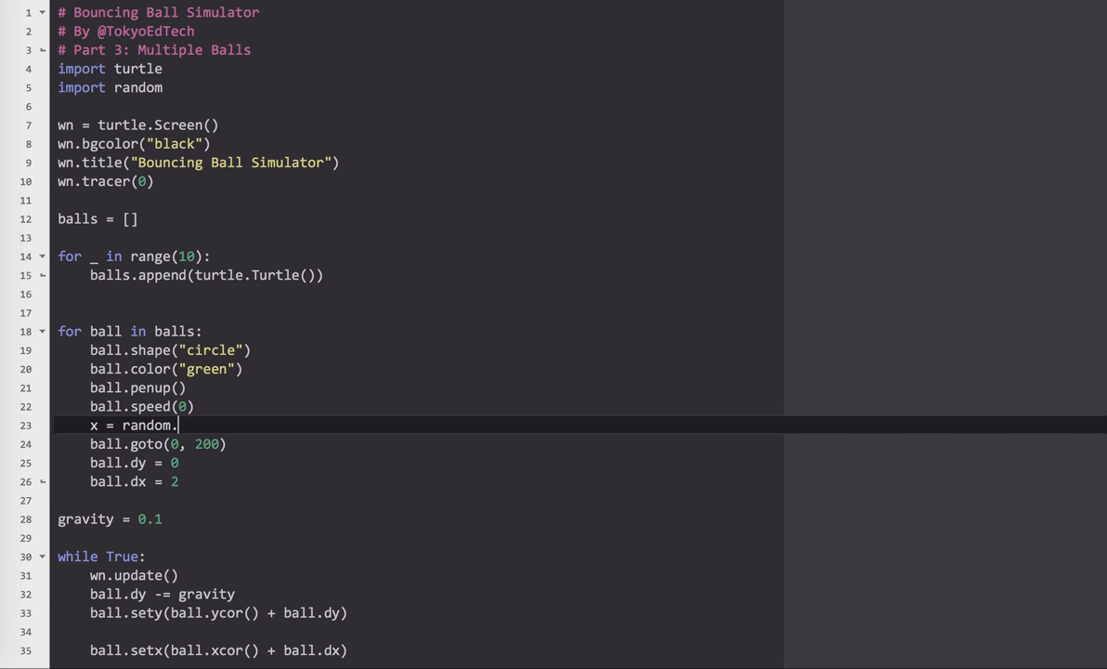
type("randint")
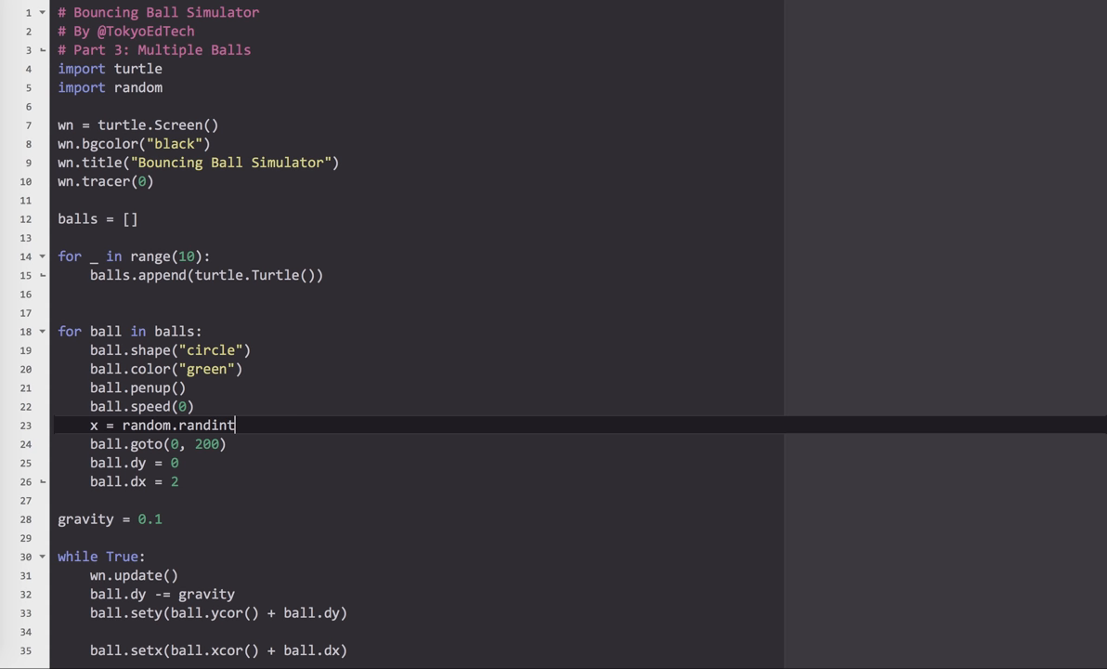
type("(")
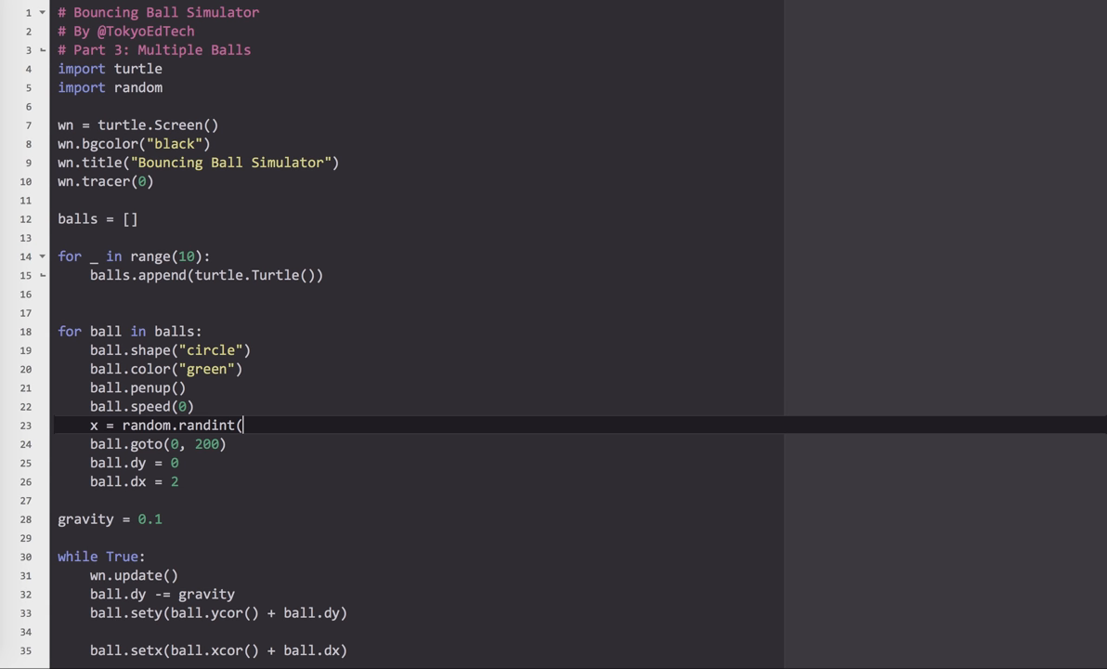
type("-2")
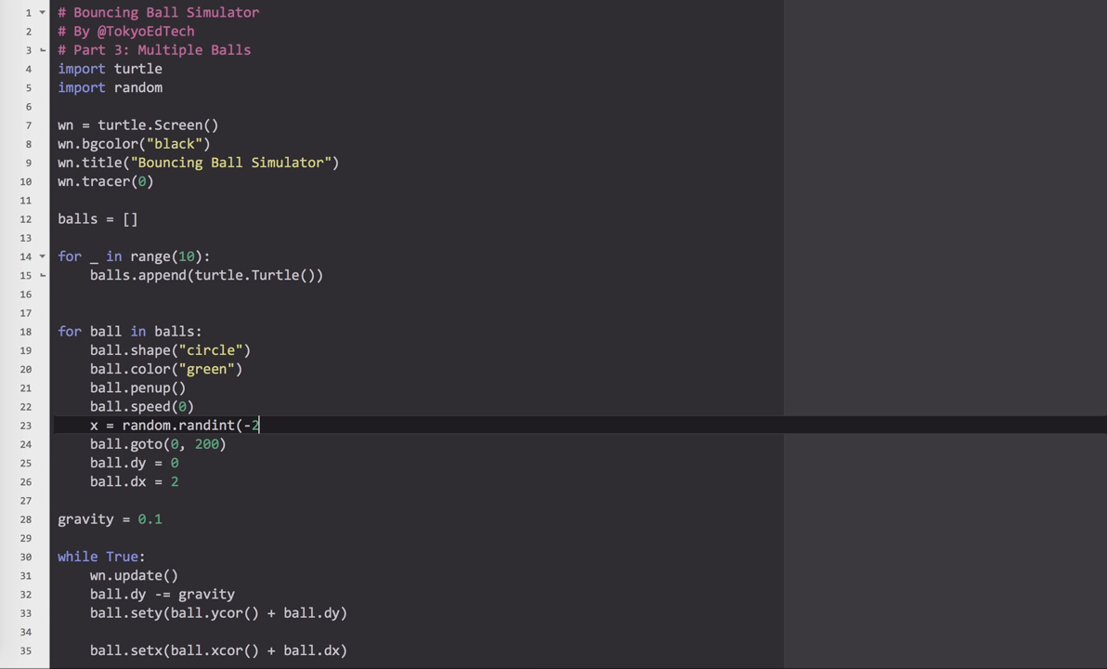
type("90, 290")
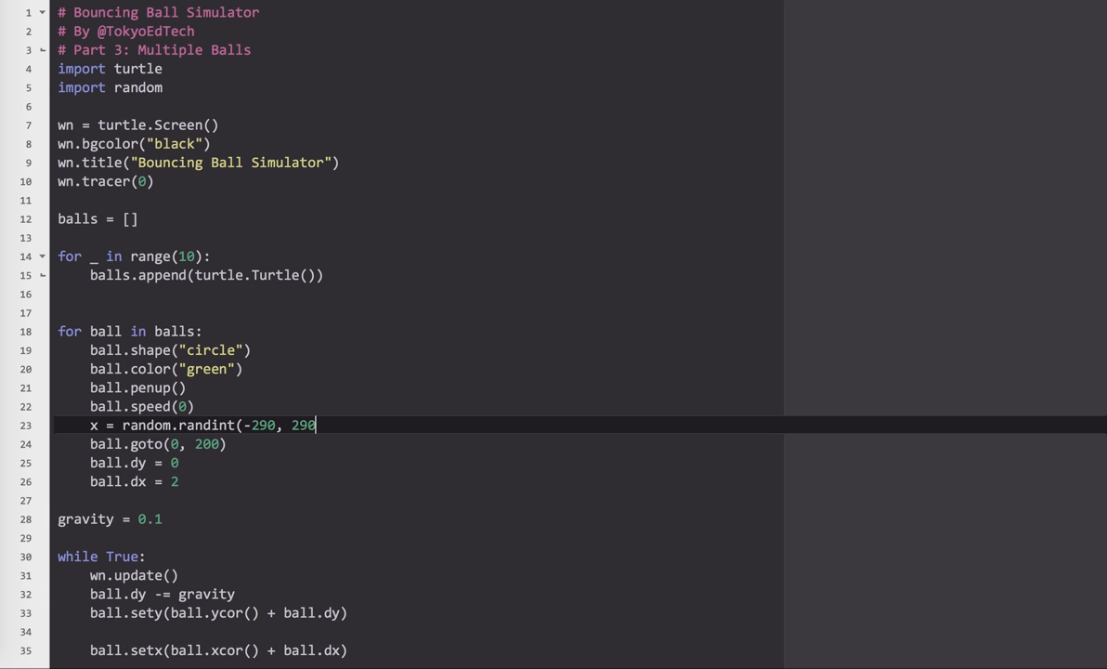
type(")")
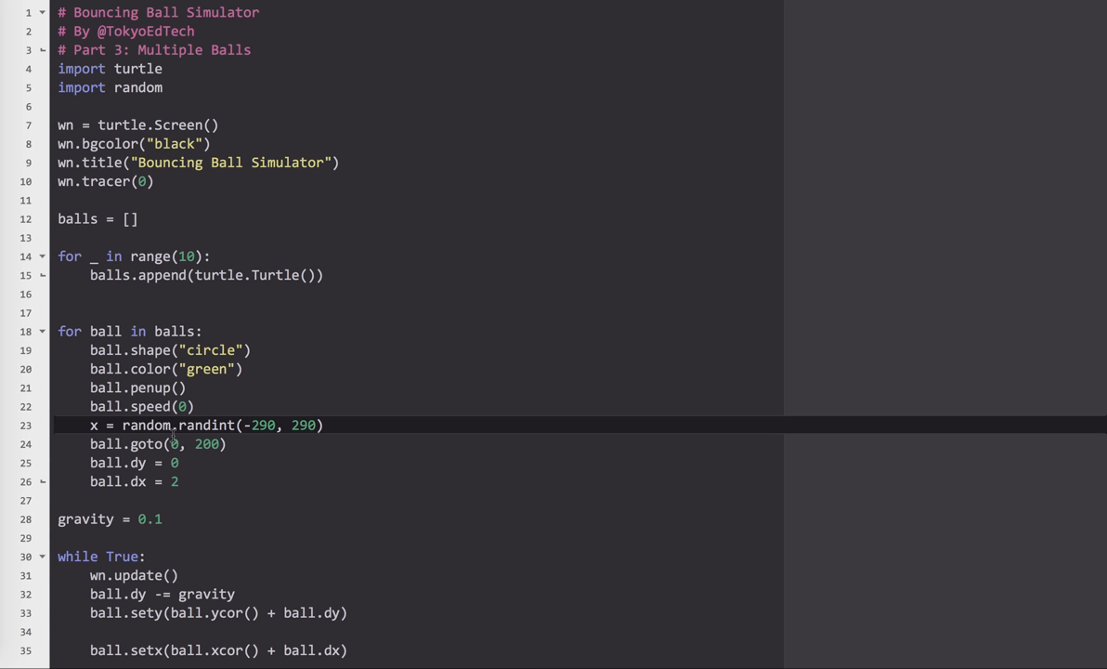
type("x")
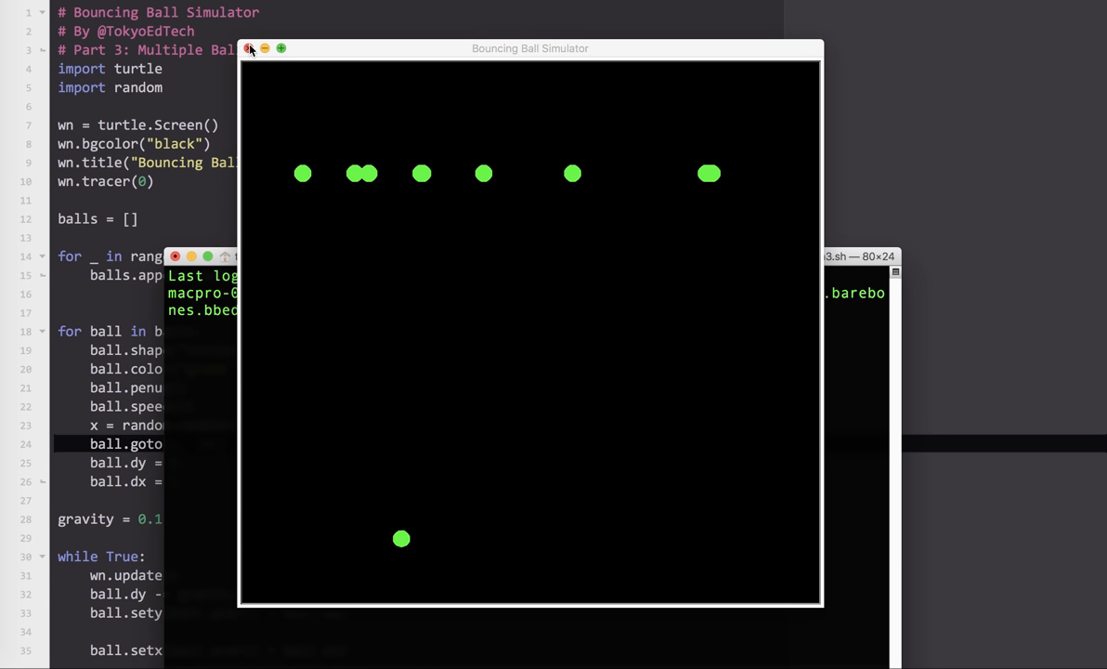
left_click(251, 49)
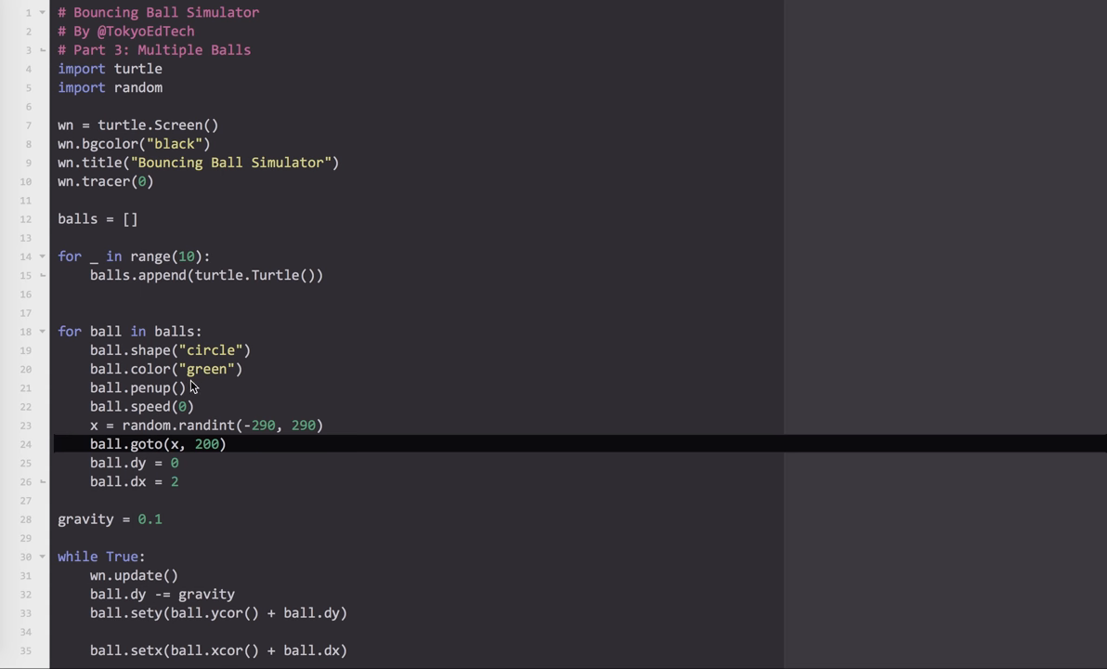
mouse_move(97, 251)
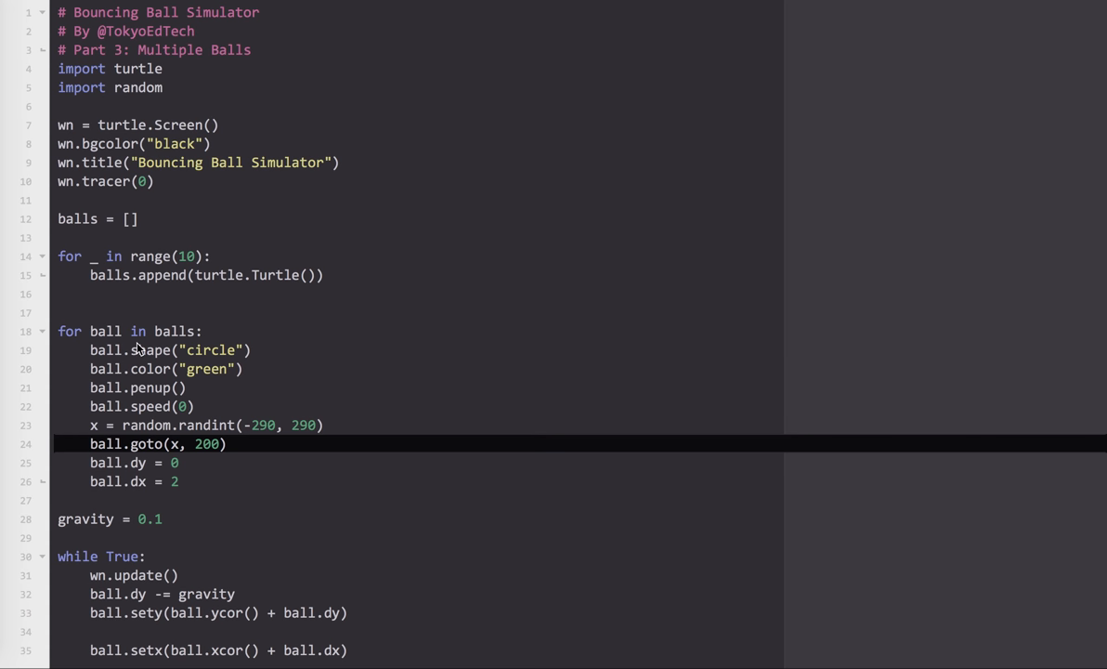
Add for ball in balls: after wn.update() to wrap the physics and collision code
scroll("down", 3)
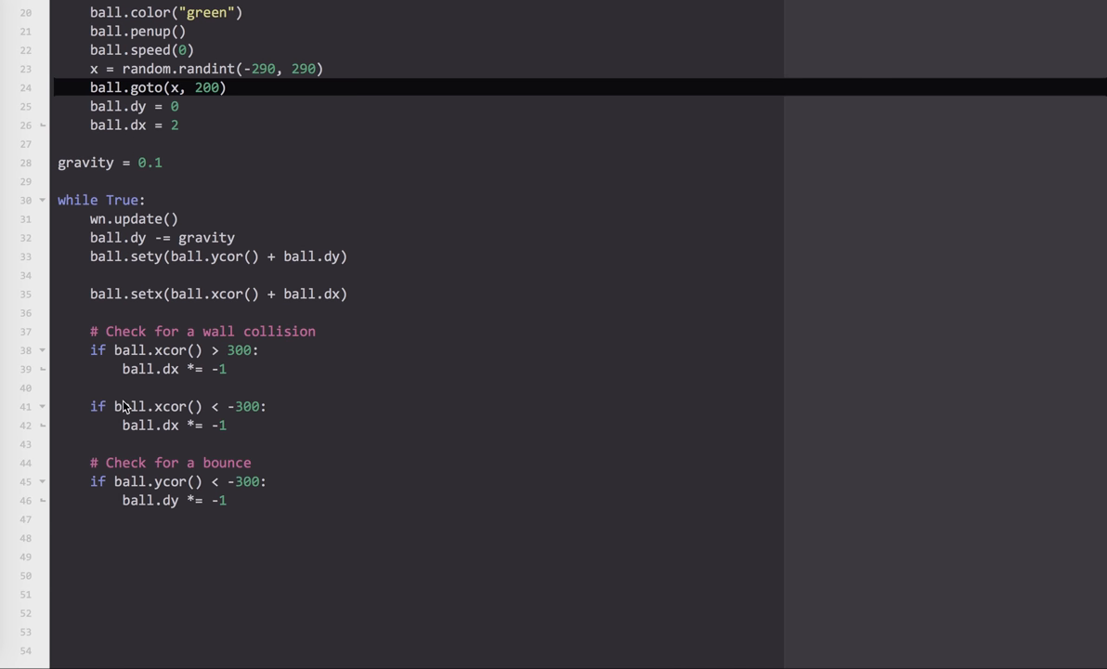
mouse_move(197, 220)
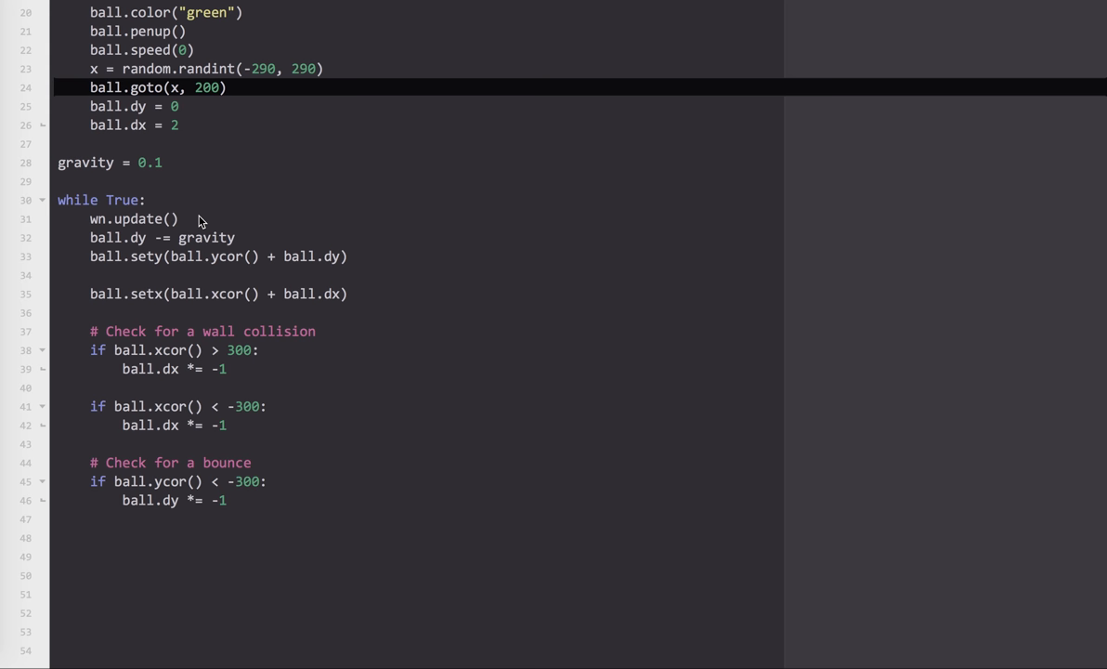
key("enter")
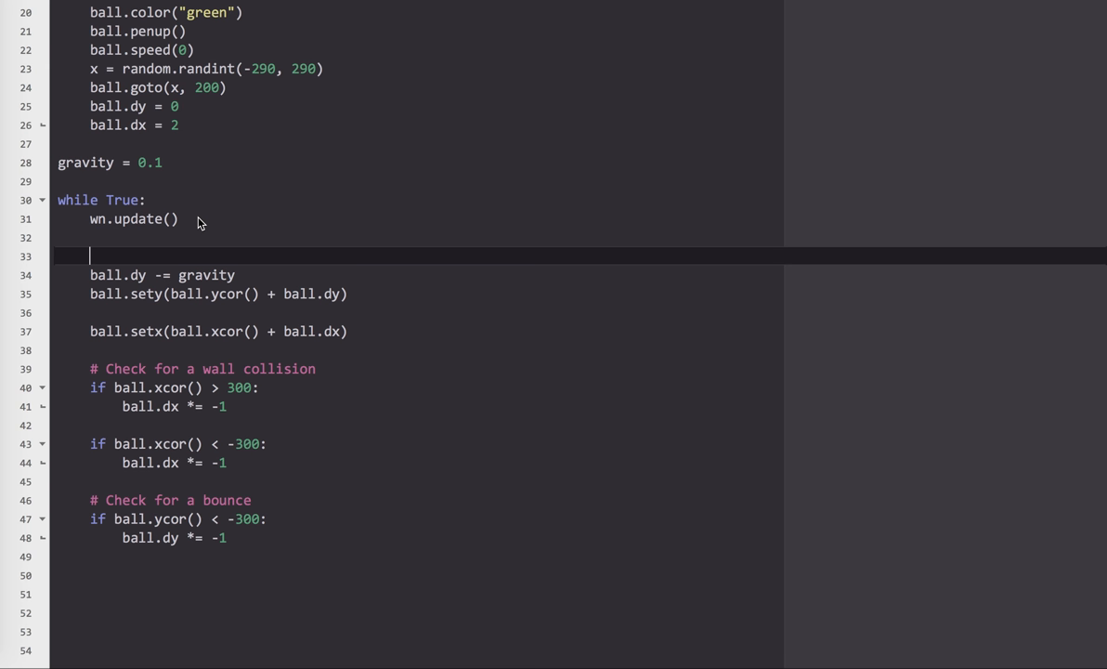
type("f")
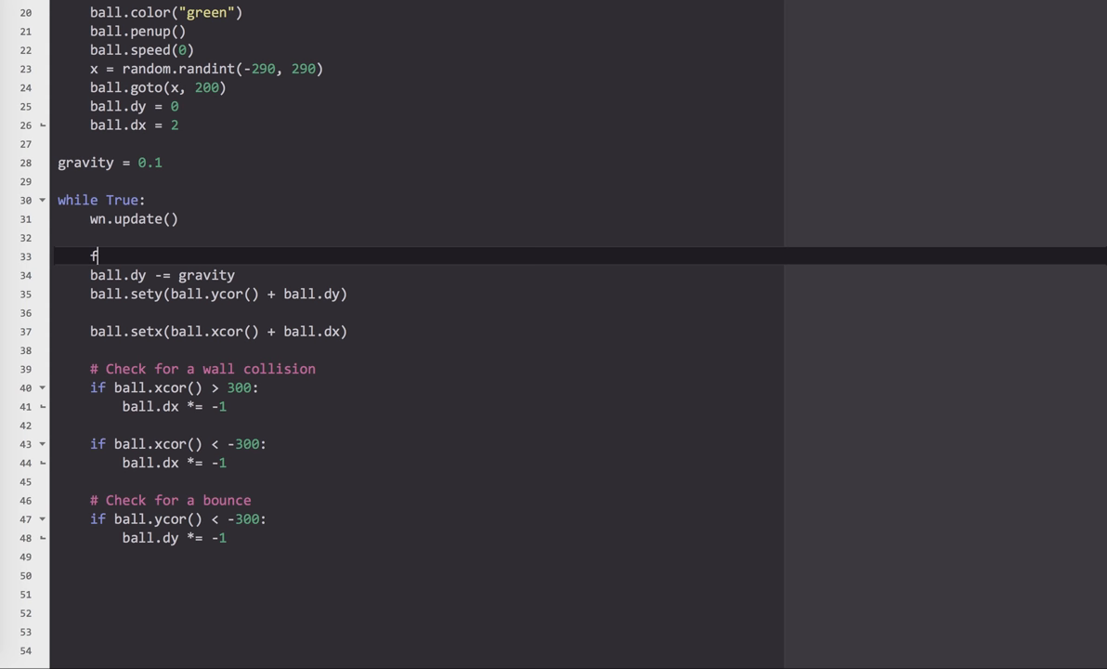
type("or ball in balls")
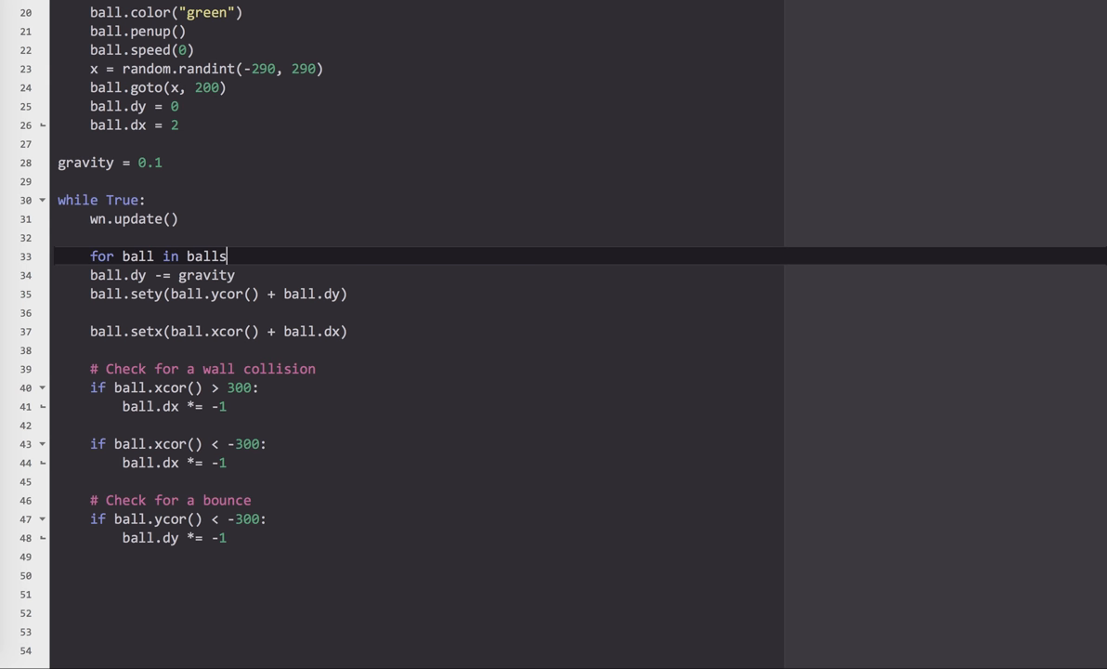
type(":")
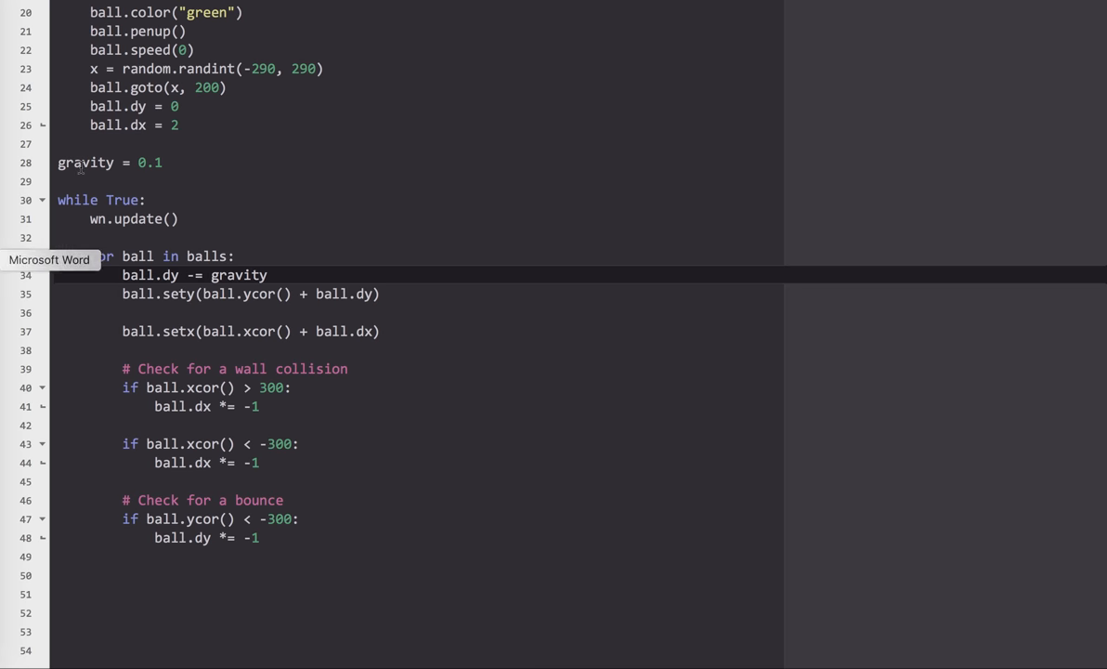
mouse_move(130, 41)
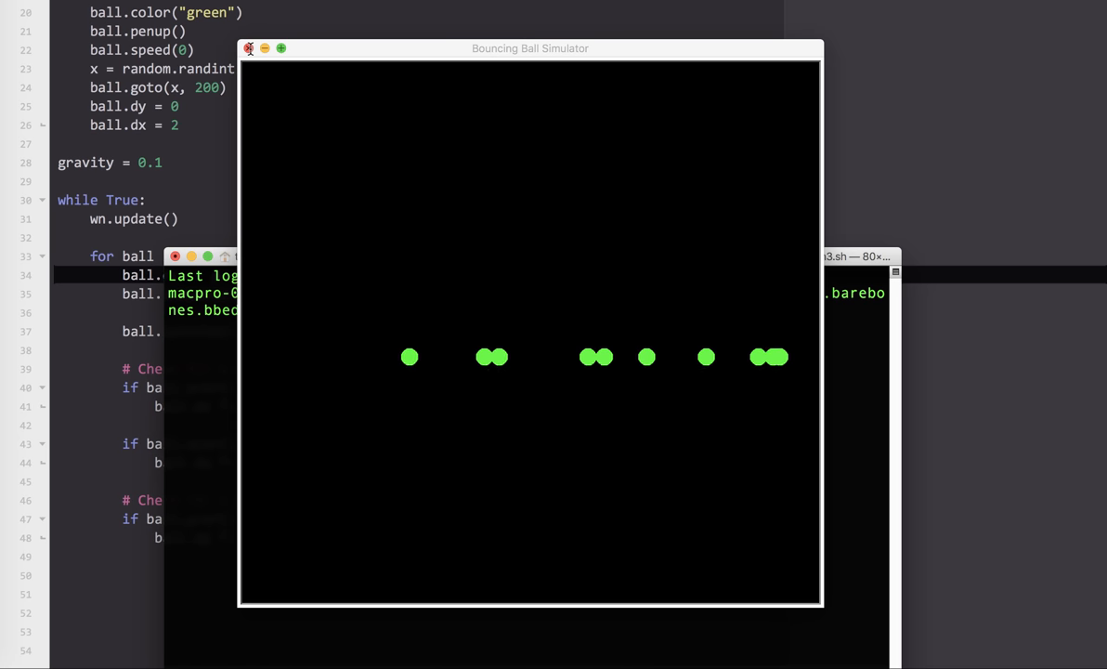
left_click(249, 48)
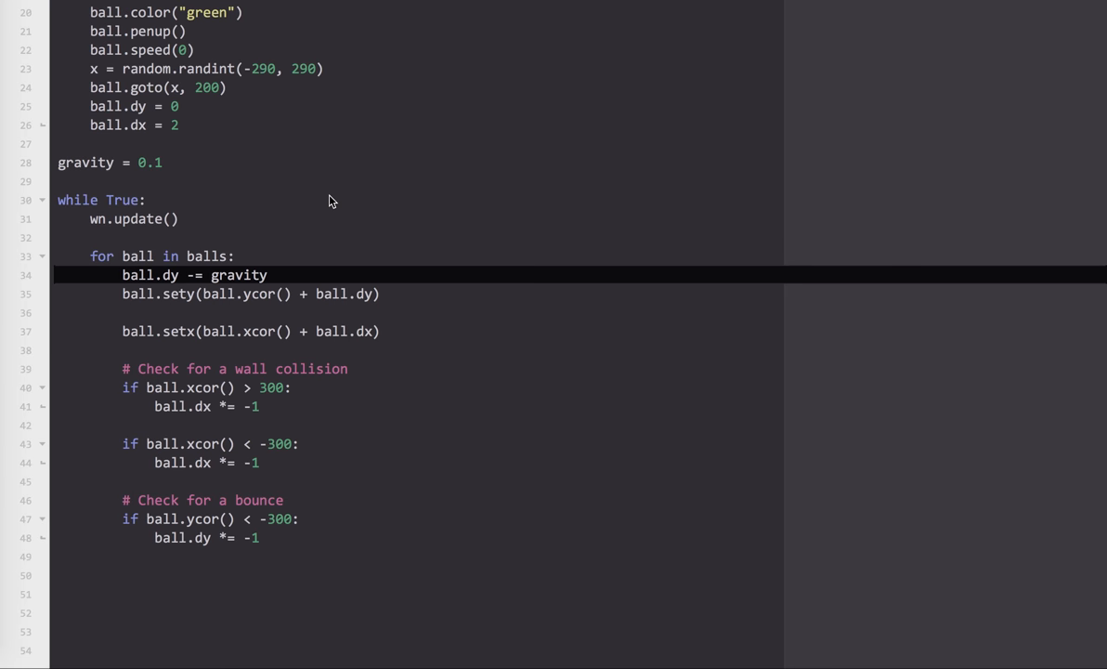
scroll("up", 3)
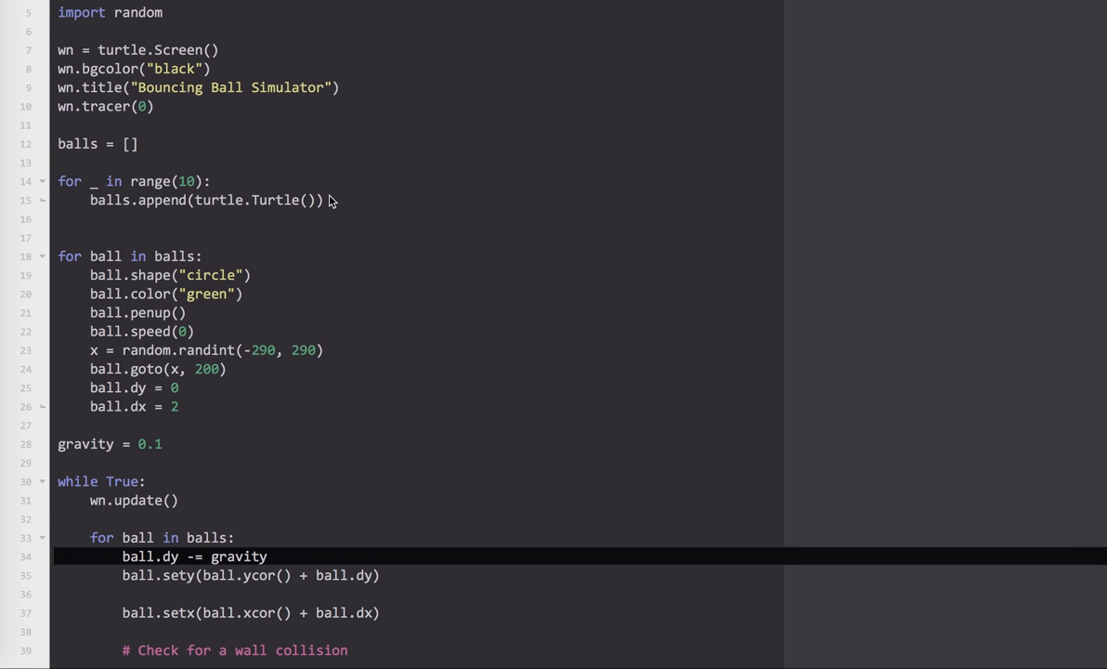
scroll("up", 3)
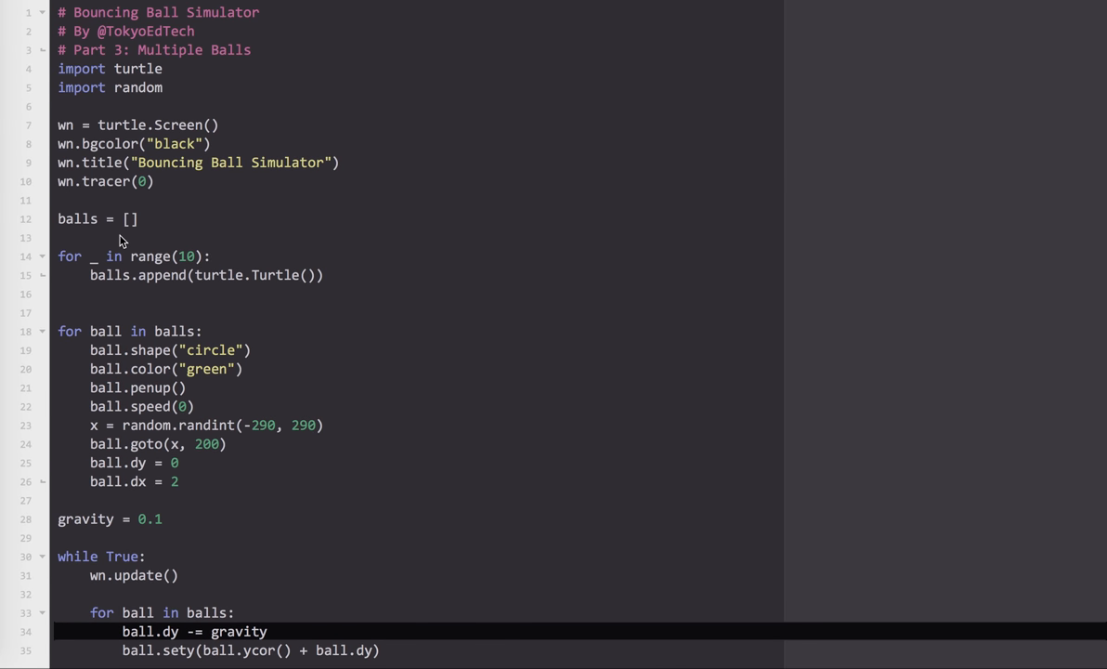
mouse_move(144, 246)
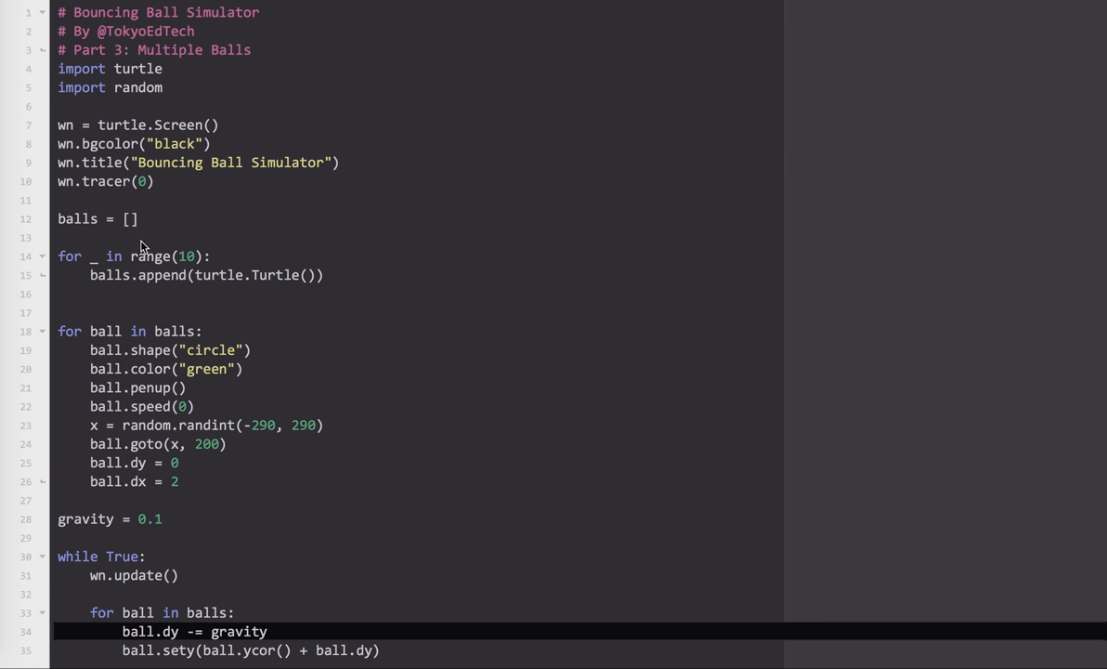
mouse_move(145, 284)
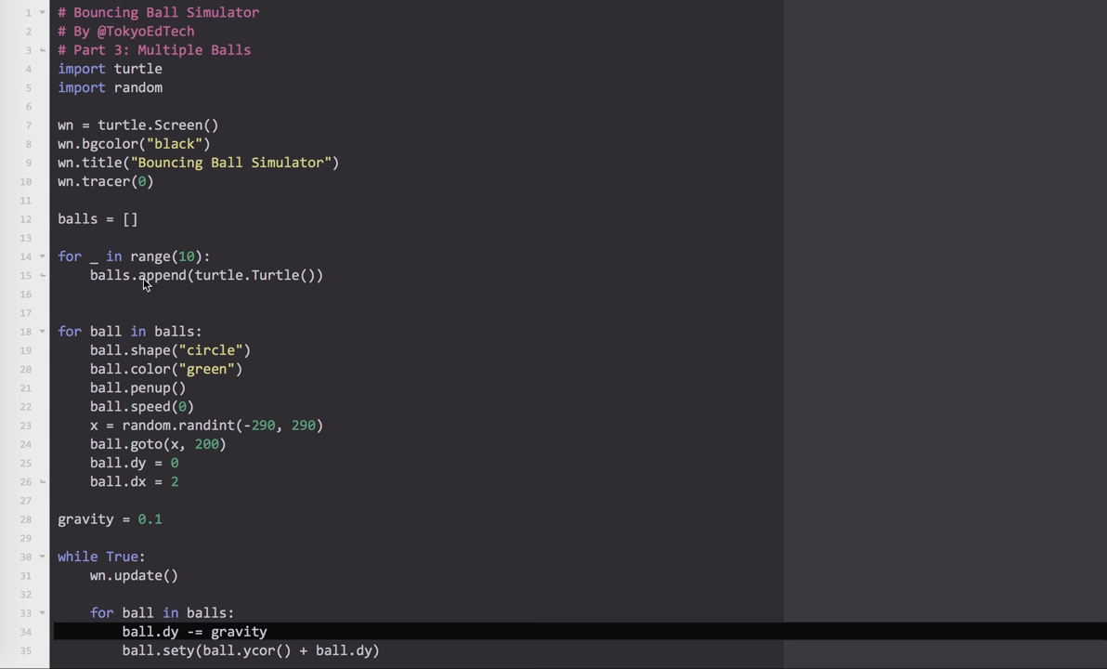
mouse_move(156, 324)
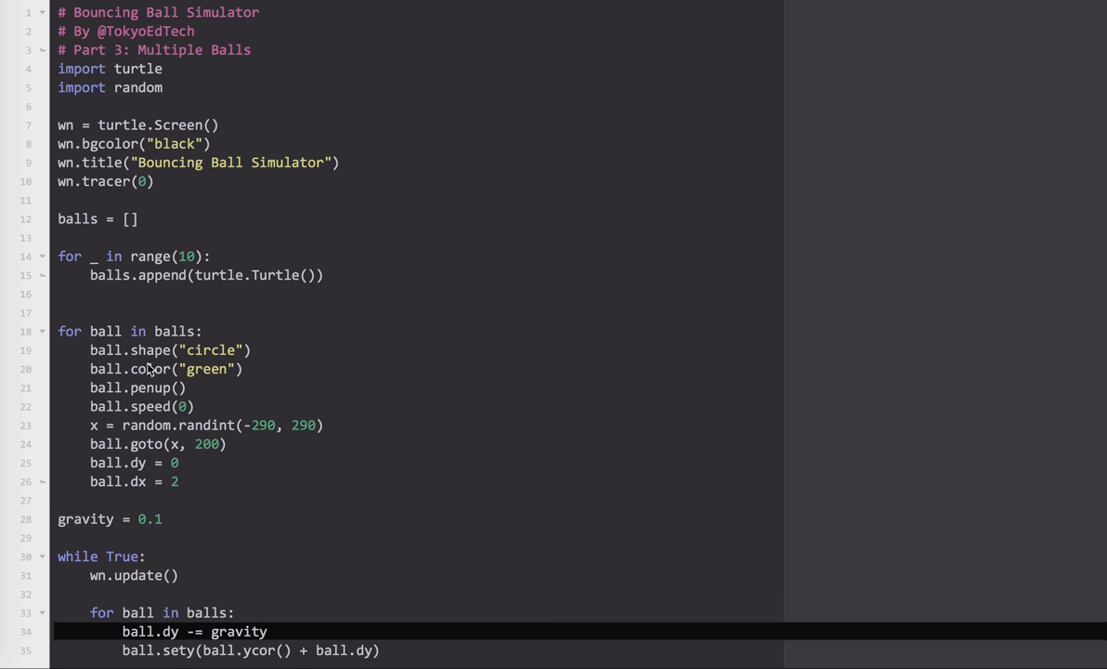
mouse_move(208, 375)
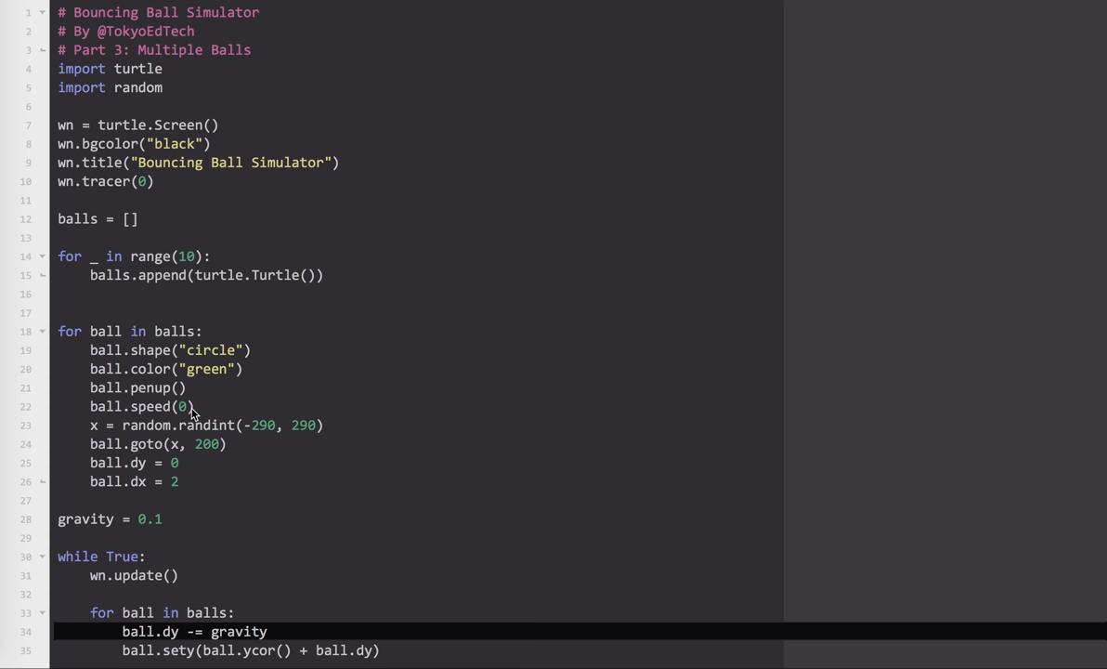
mouse_move(316, 434)
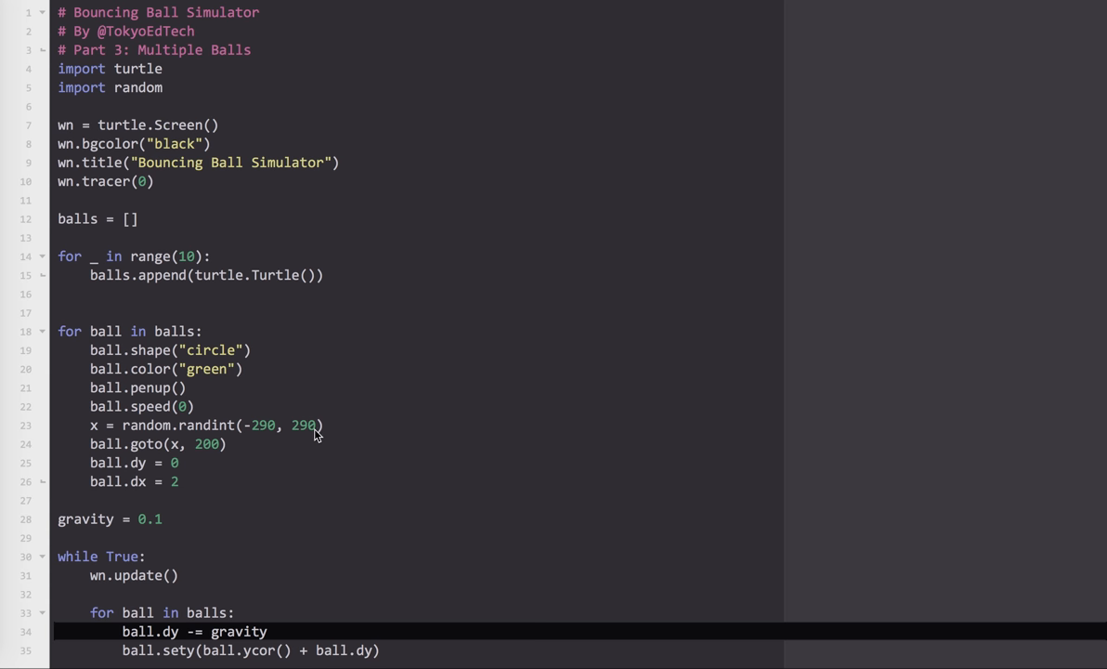
mouse_move(145, 435)
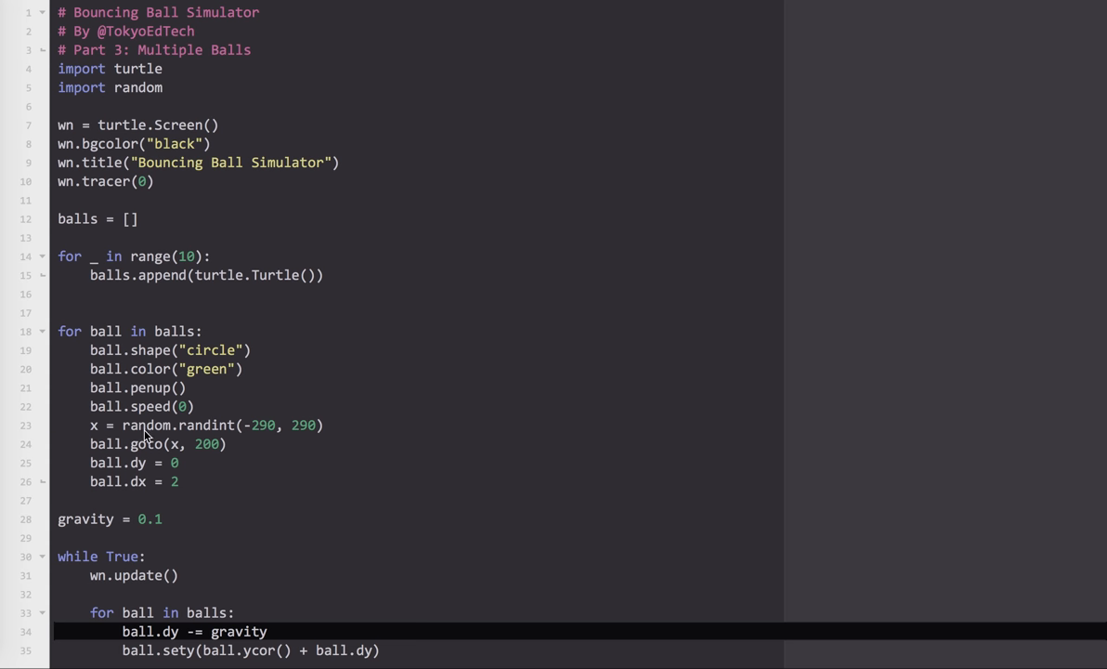
mouse_move(178, 453)
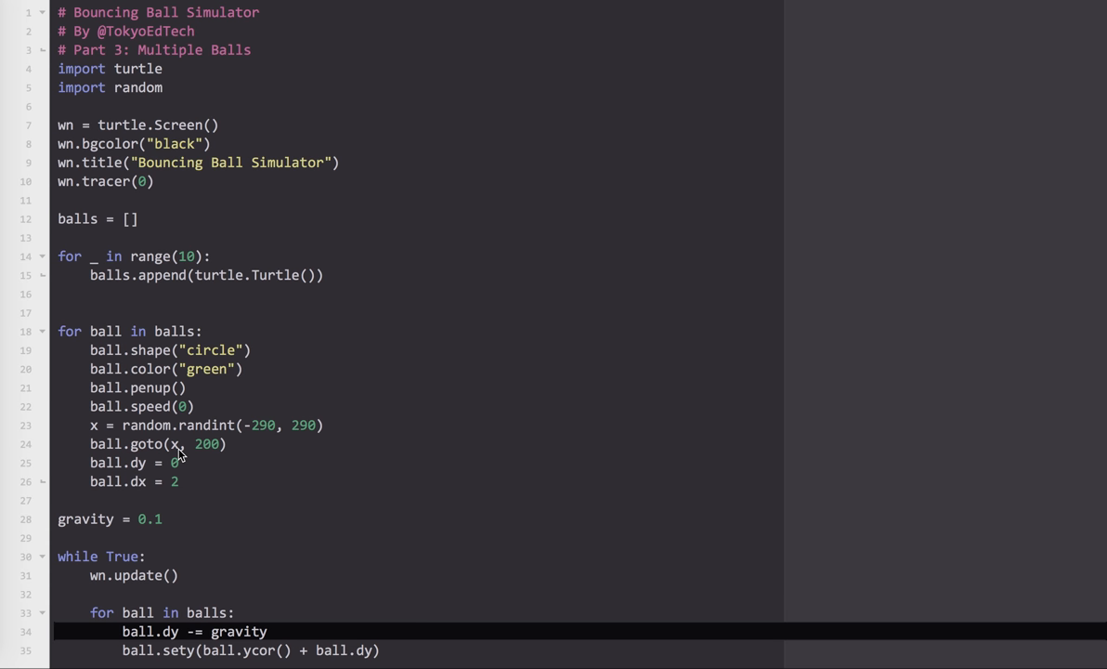
mouse_move(455, 179)
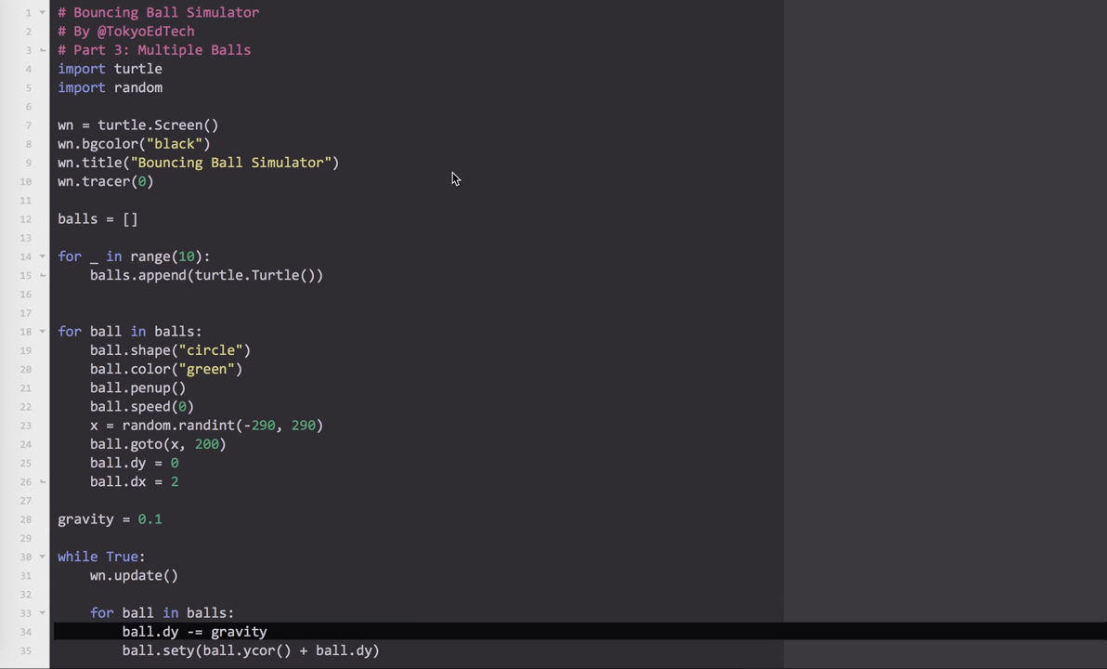
mouse_move(139, 462)
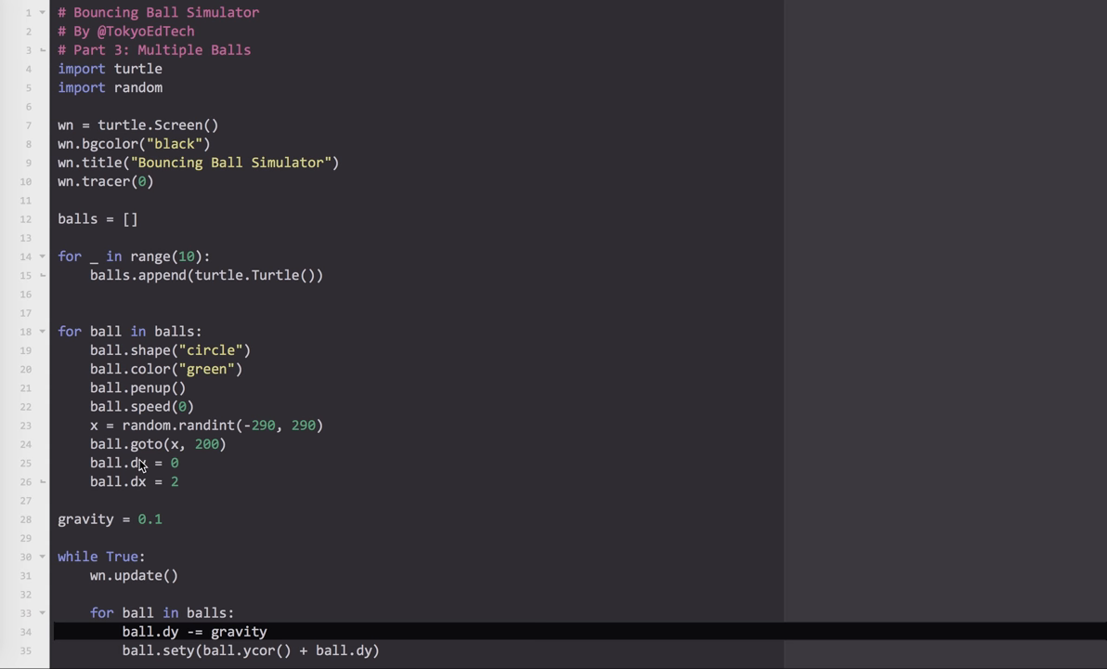
mouse_move(182, 494)
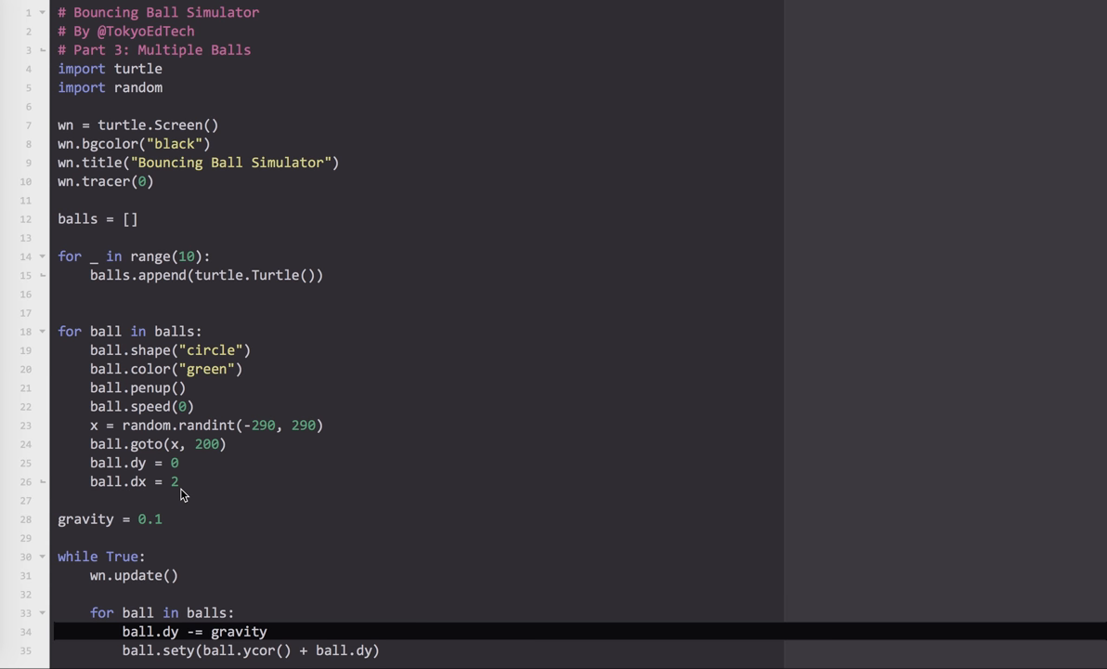
scroll("down", 3)
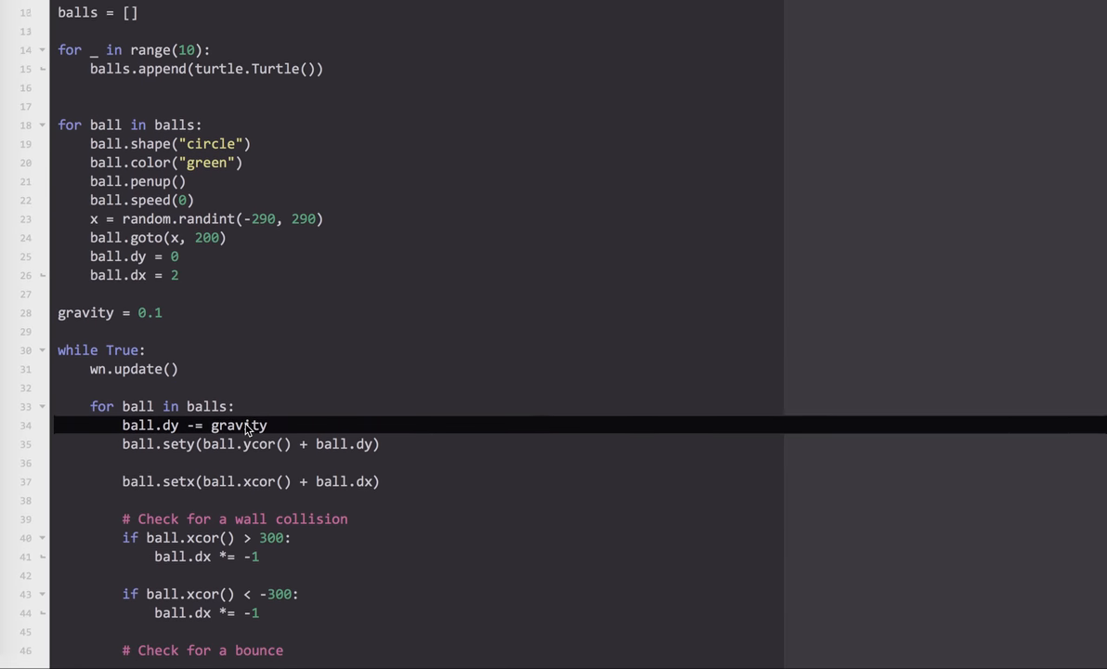
scroll("down", 3)
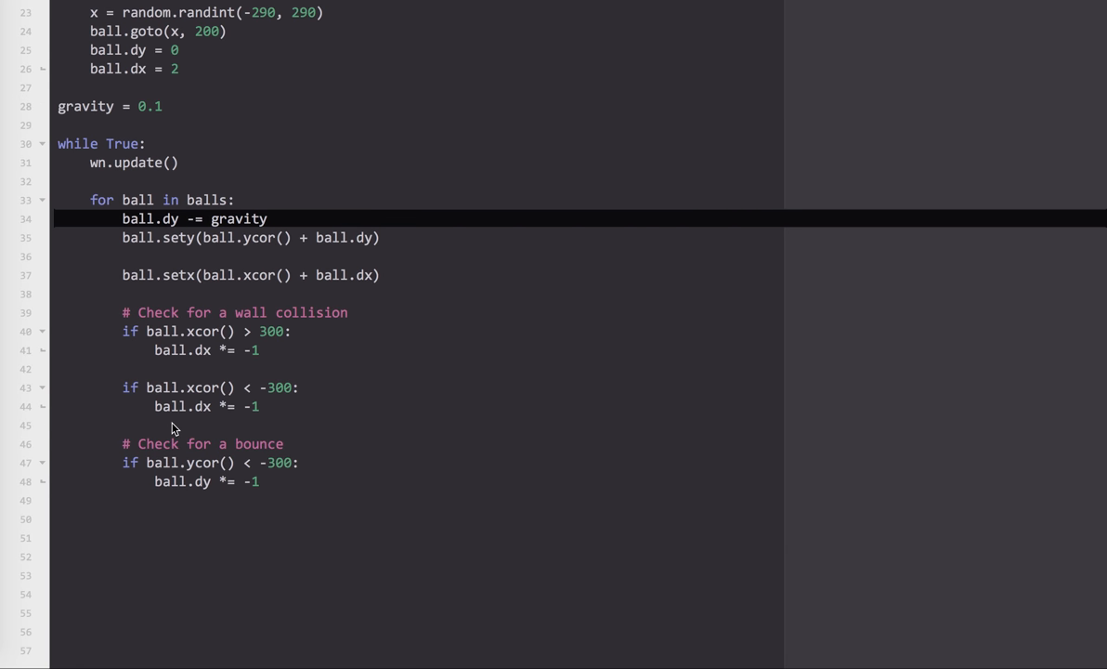
mouse_move(177, 168)
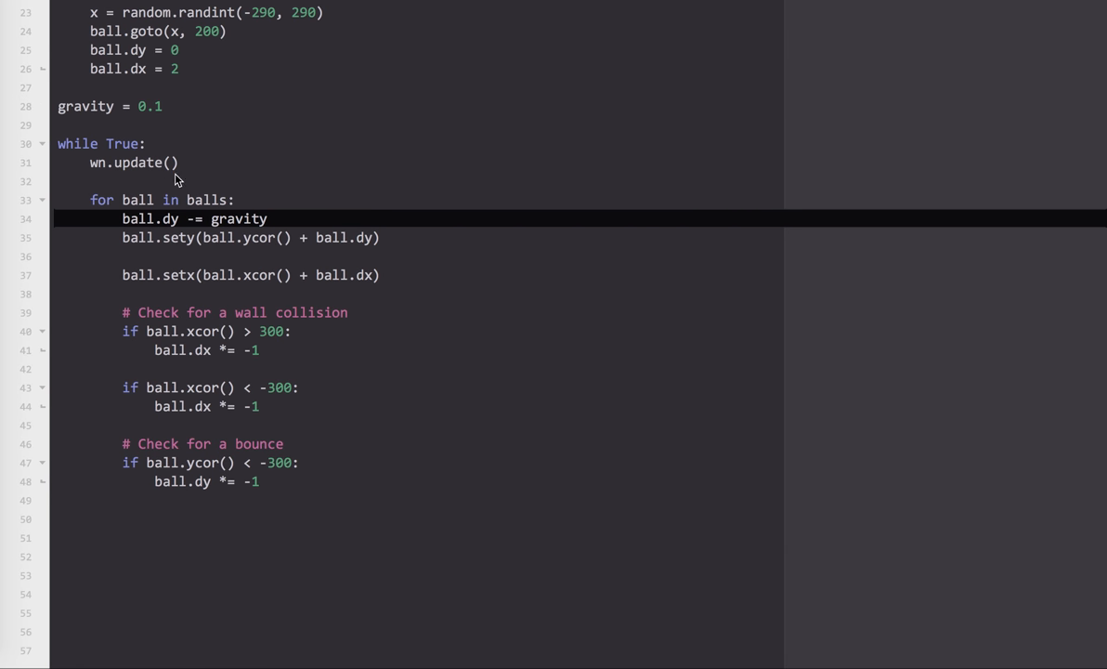
mouse_move(156, 345)
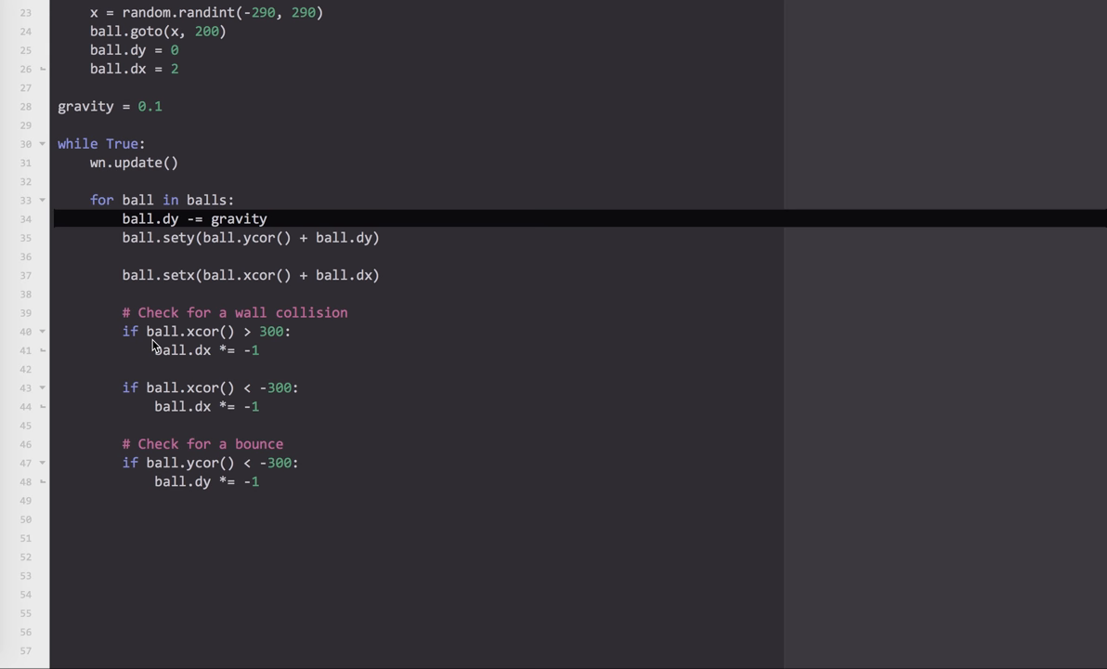
mouse_move(623, 28)
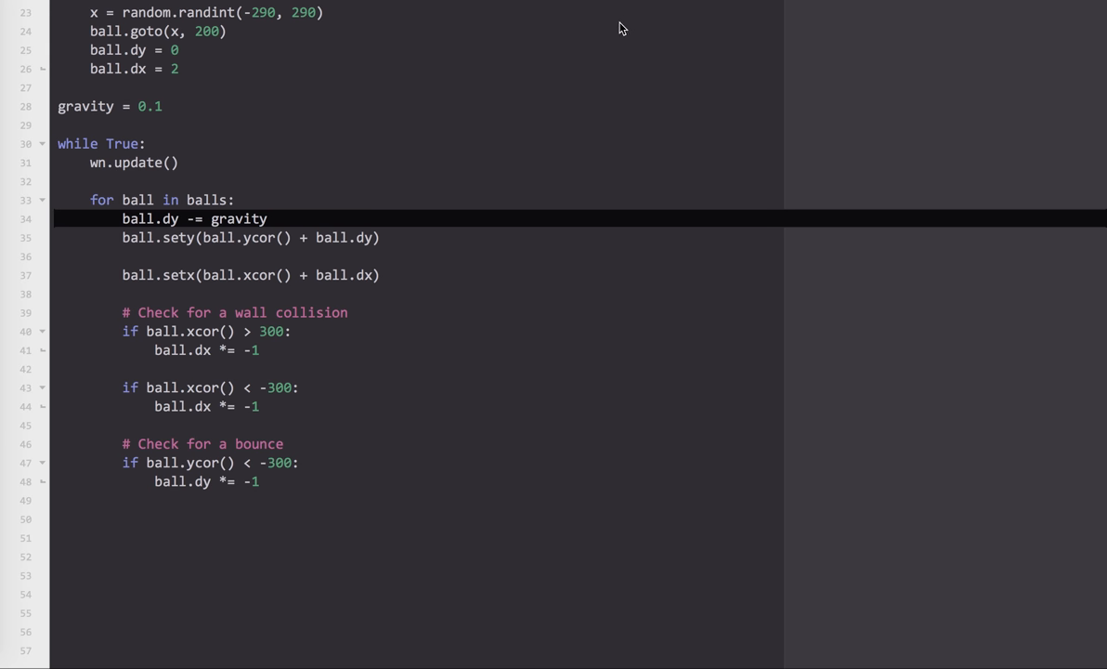